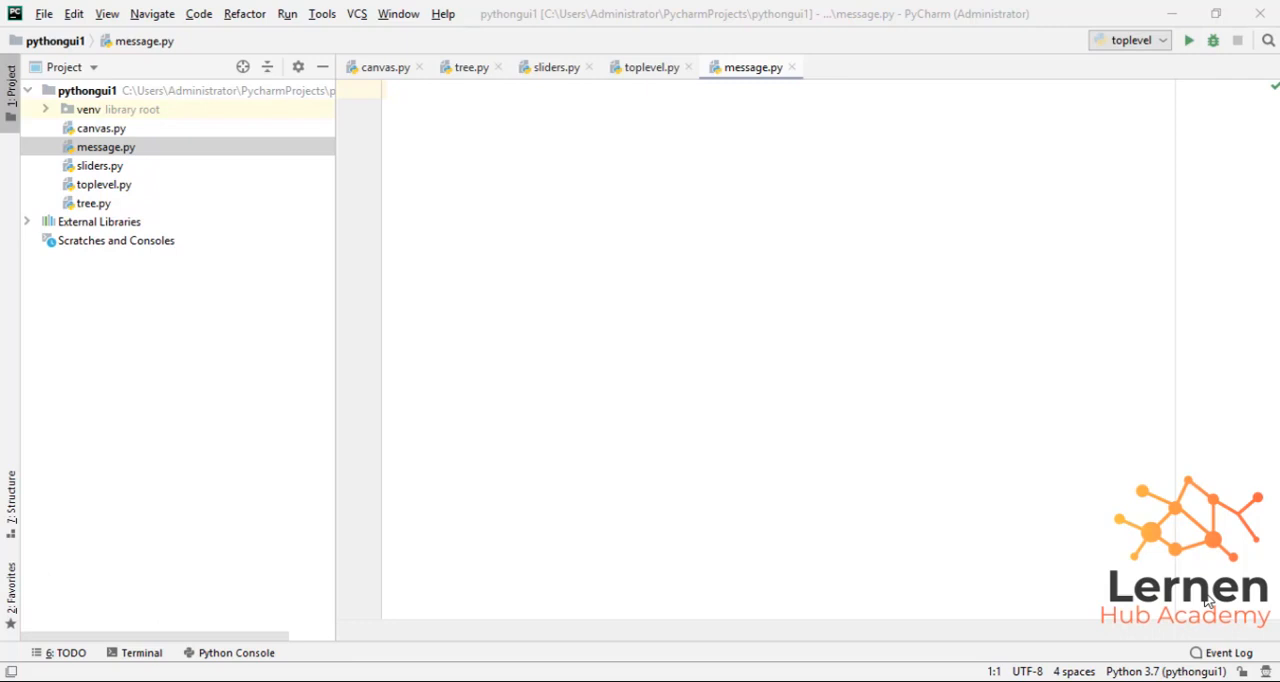
pyautogui.moveTo(825, 554)
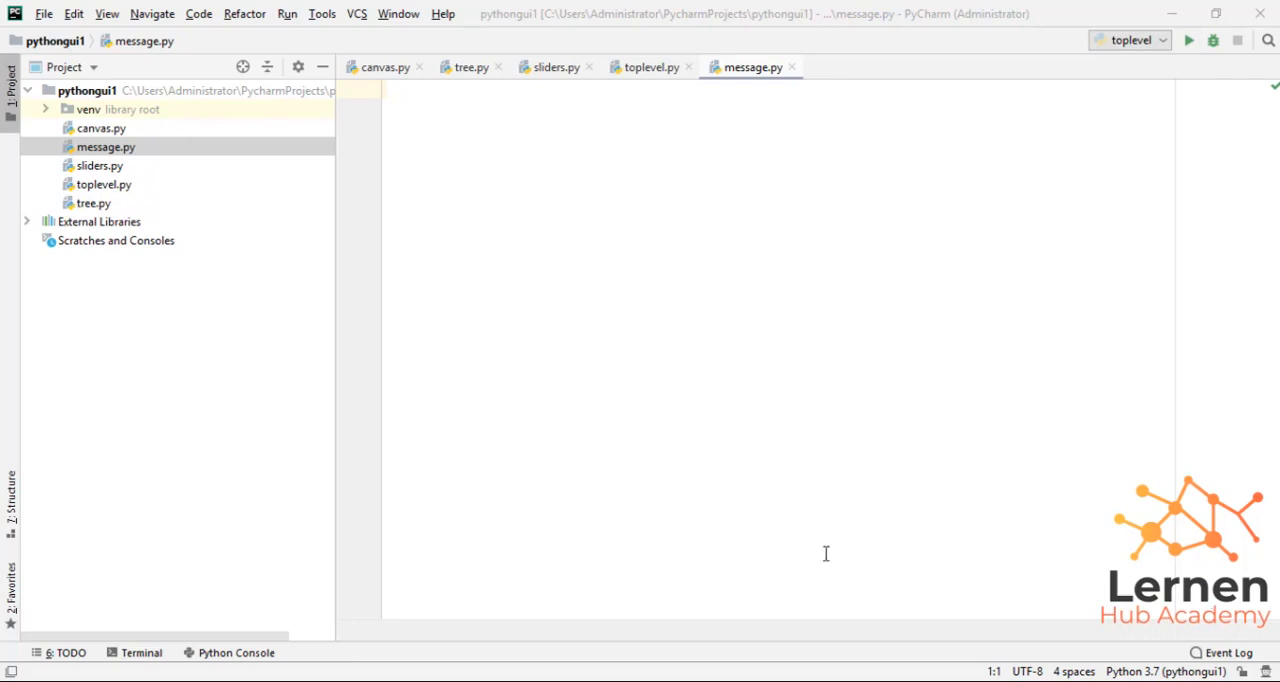
# Import everything from tkinter and create the root window with root=Tk()
pyautogui.write('from')
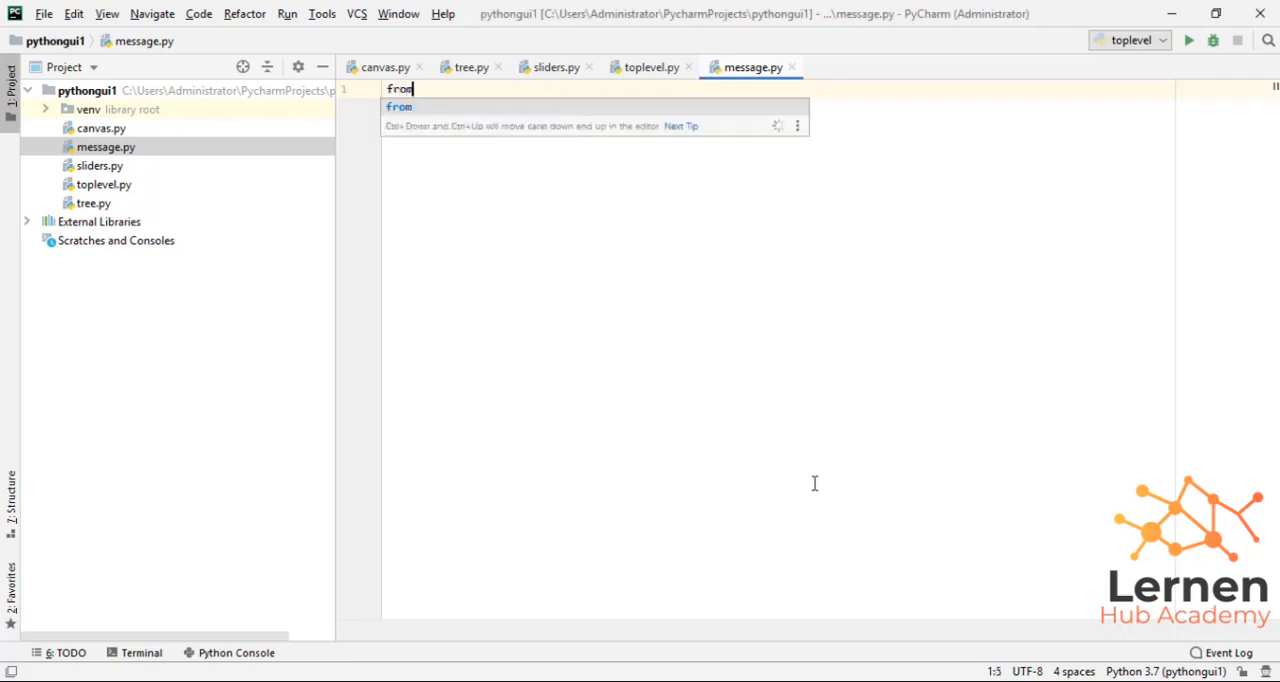
pyautogui.write('tkinter import')
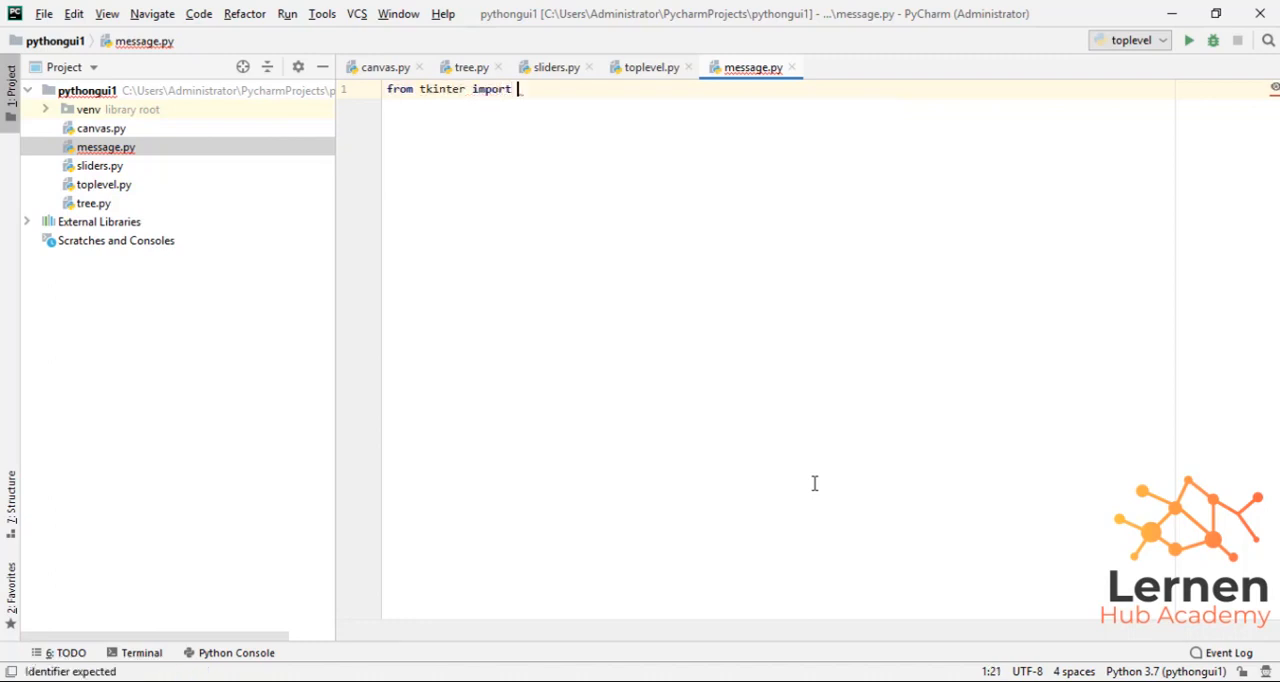
pyautogui.write('*')
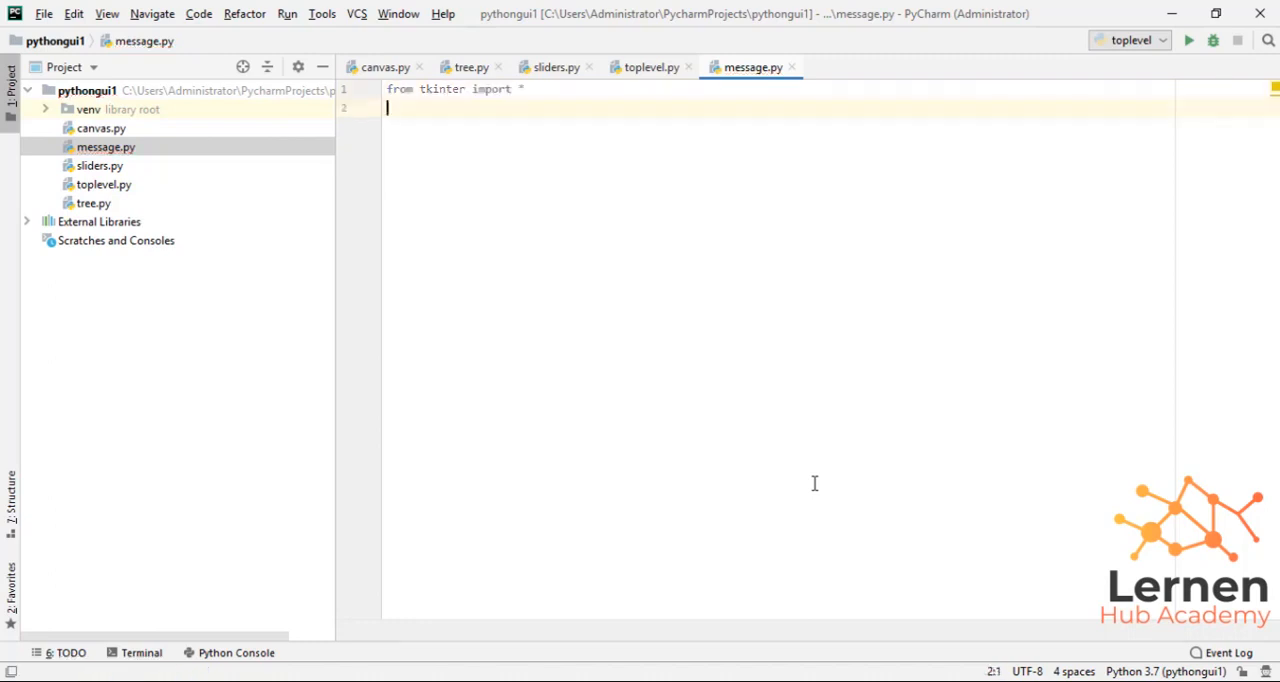
pyautogui.write('root=Tk(')
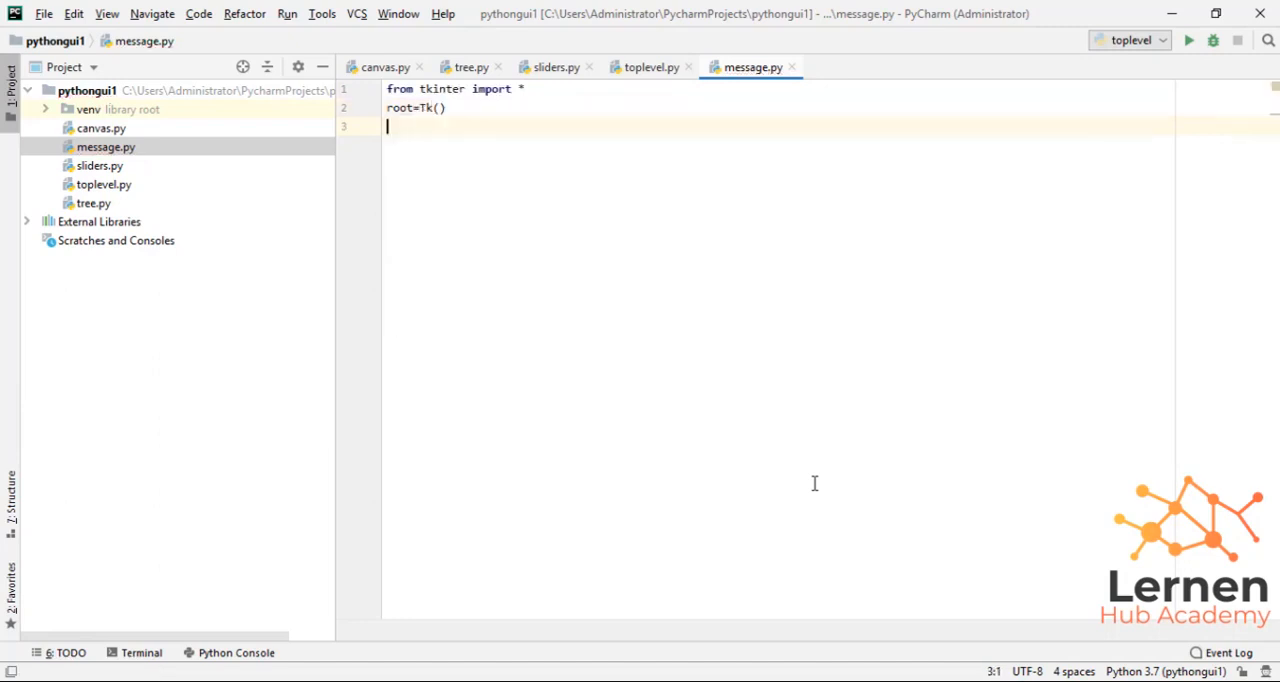
pyautogui.write('top')
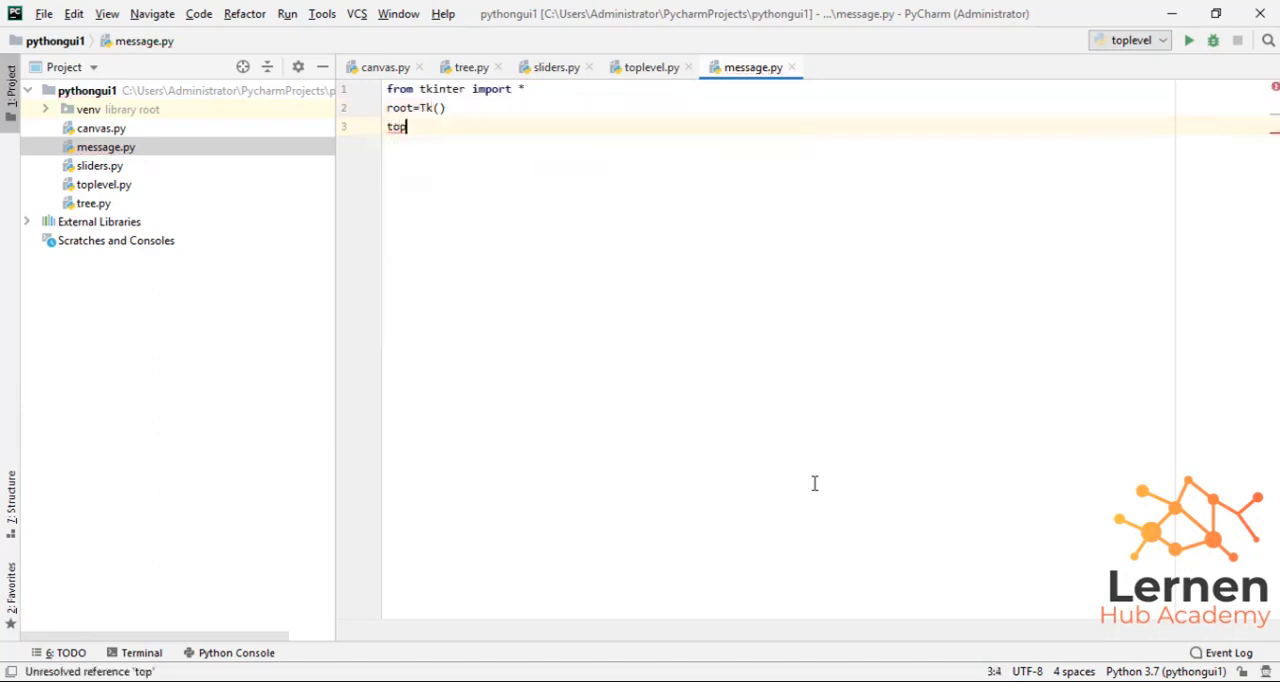
# Size the root window to 400x400 with root.geometry("400x400")
pyautogui.write('.geo')
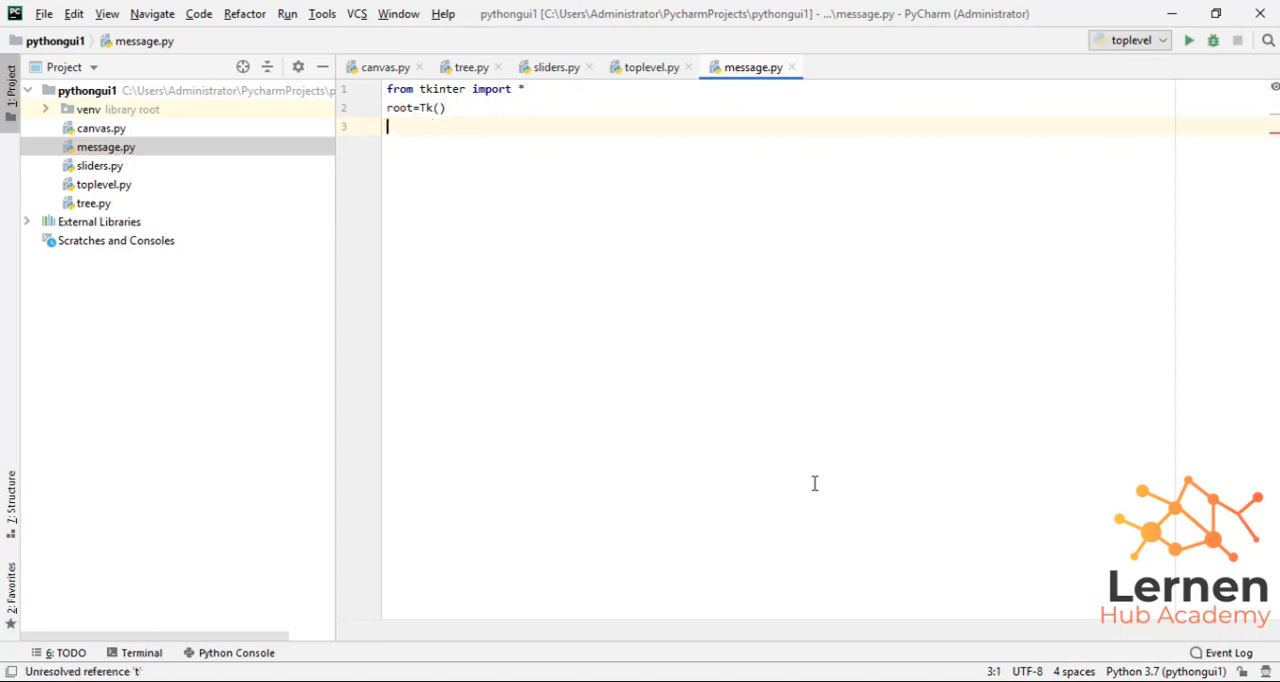
pyautogui.write('root.ma')
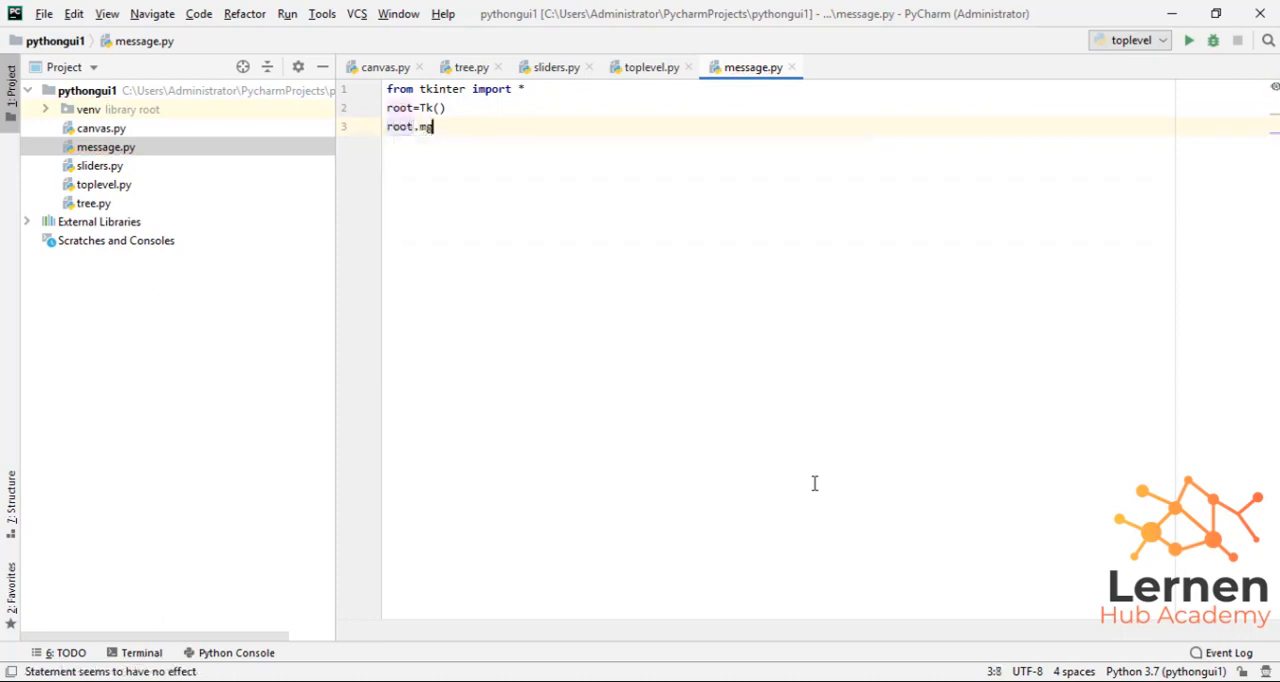
pyautogui.write('eometry')
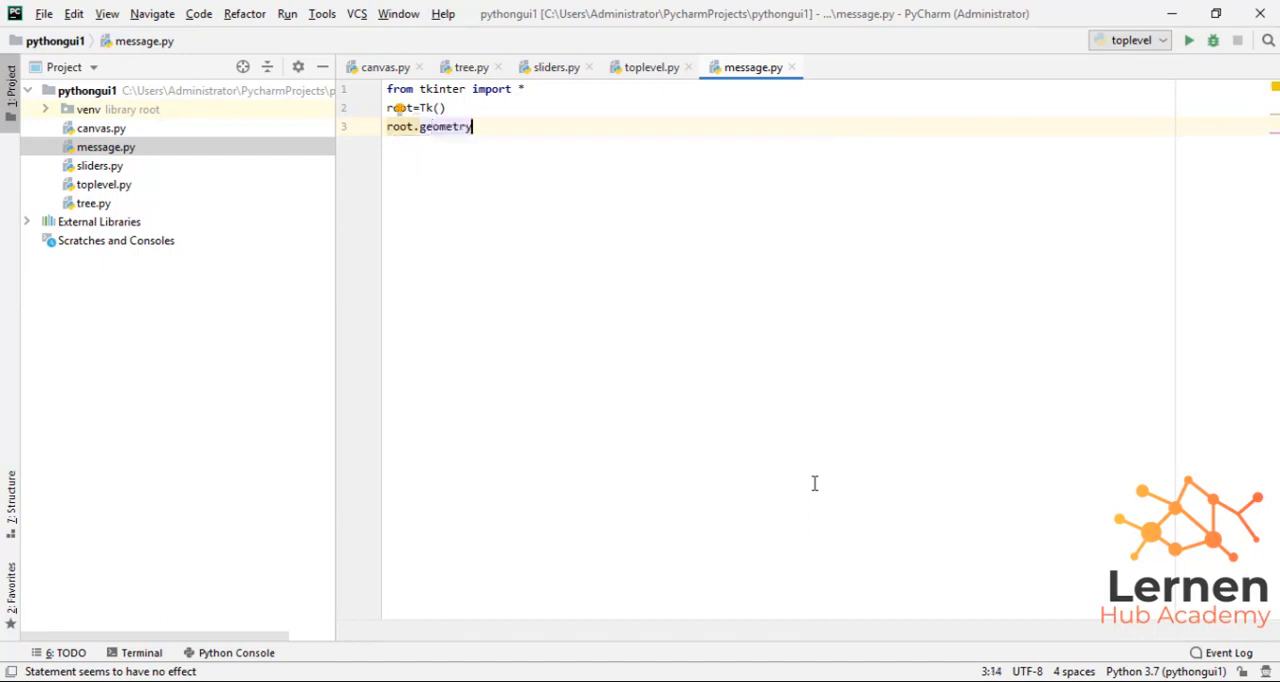
pyautogui.write('(400')
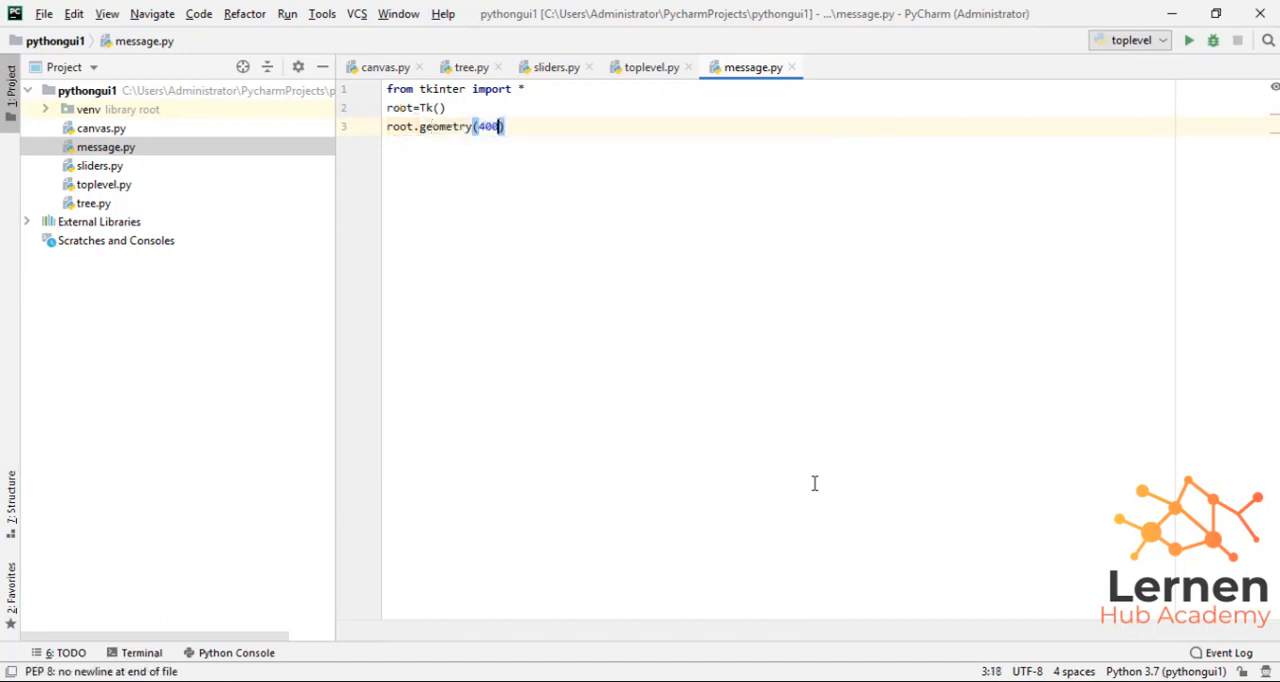
pyautogui.write('x4')
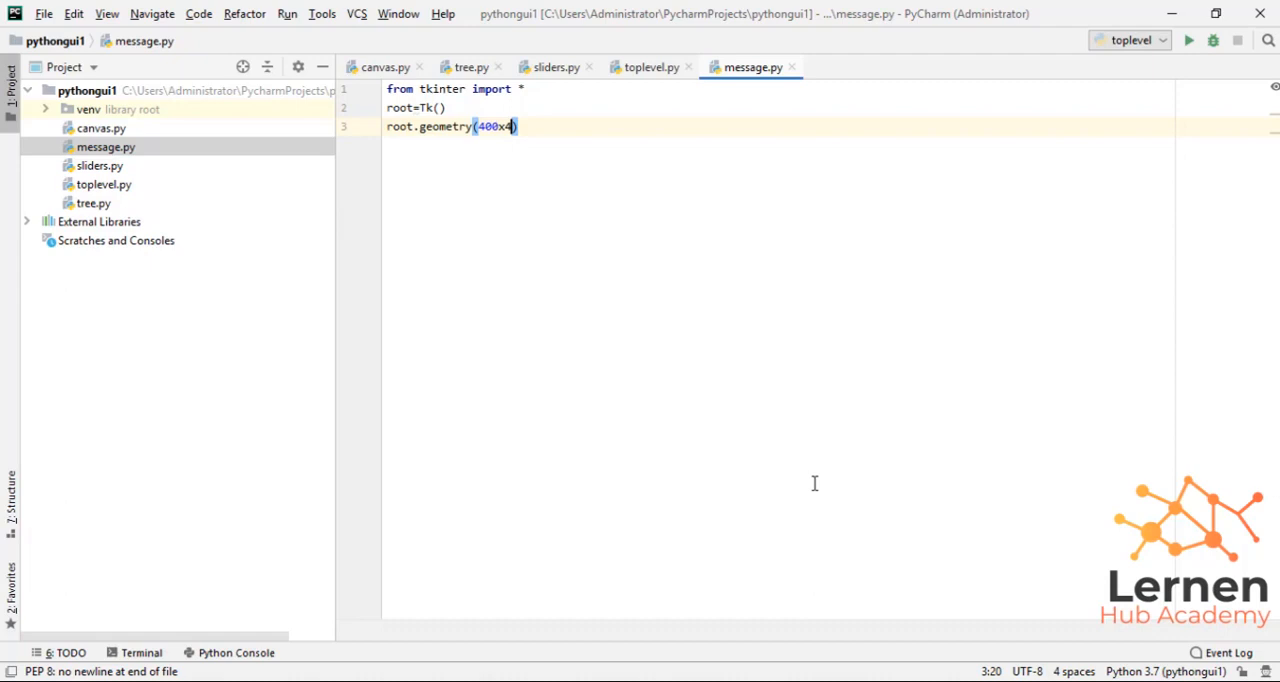
pyautogui.write('00')
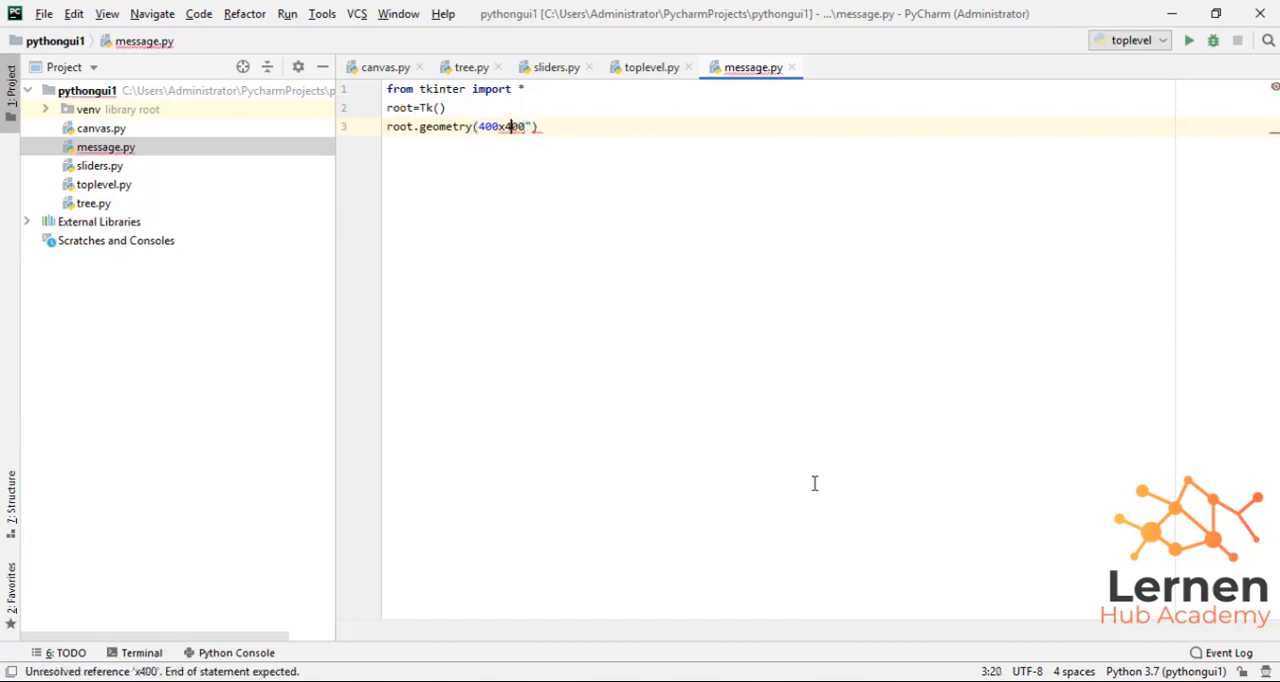
pyautogui.write('"')
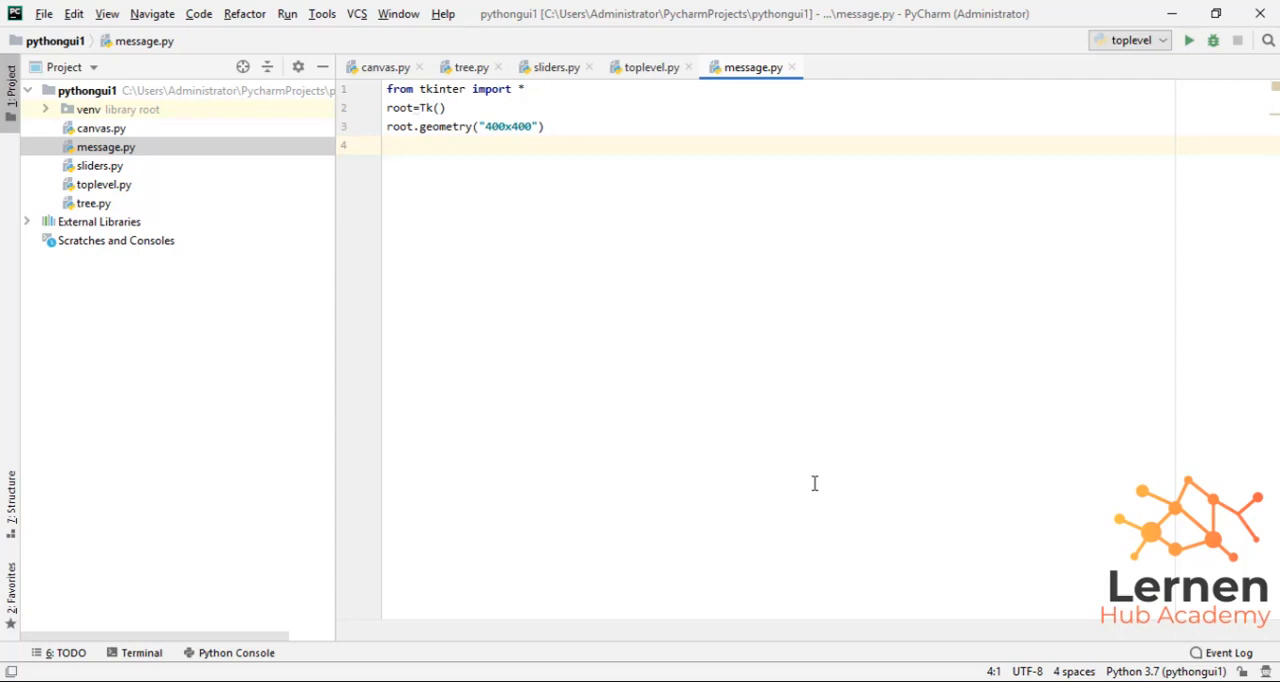
# Add line 4 var=StringVar(), using autocomplete for StringVar
pyautogui.write('va')
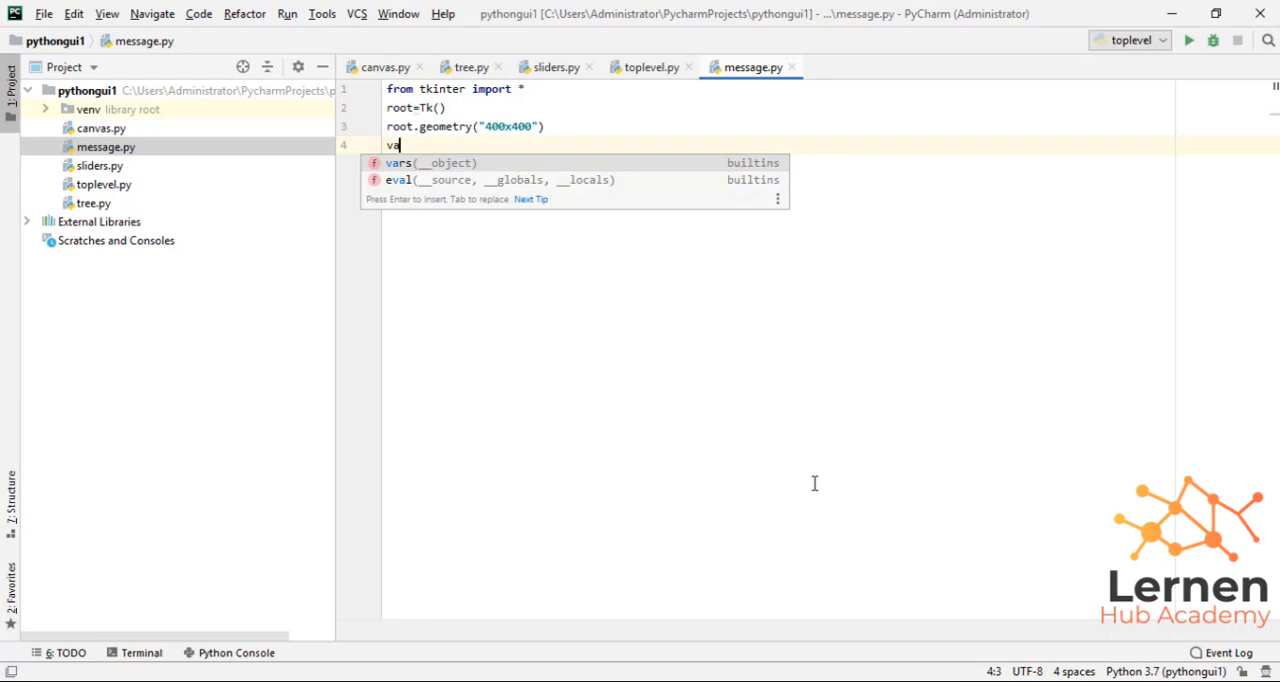
pyautogui.write('r=')
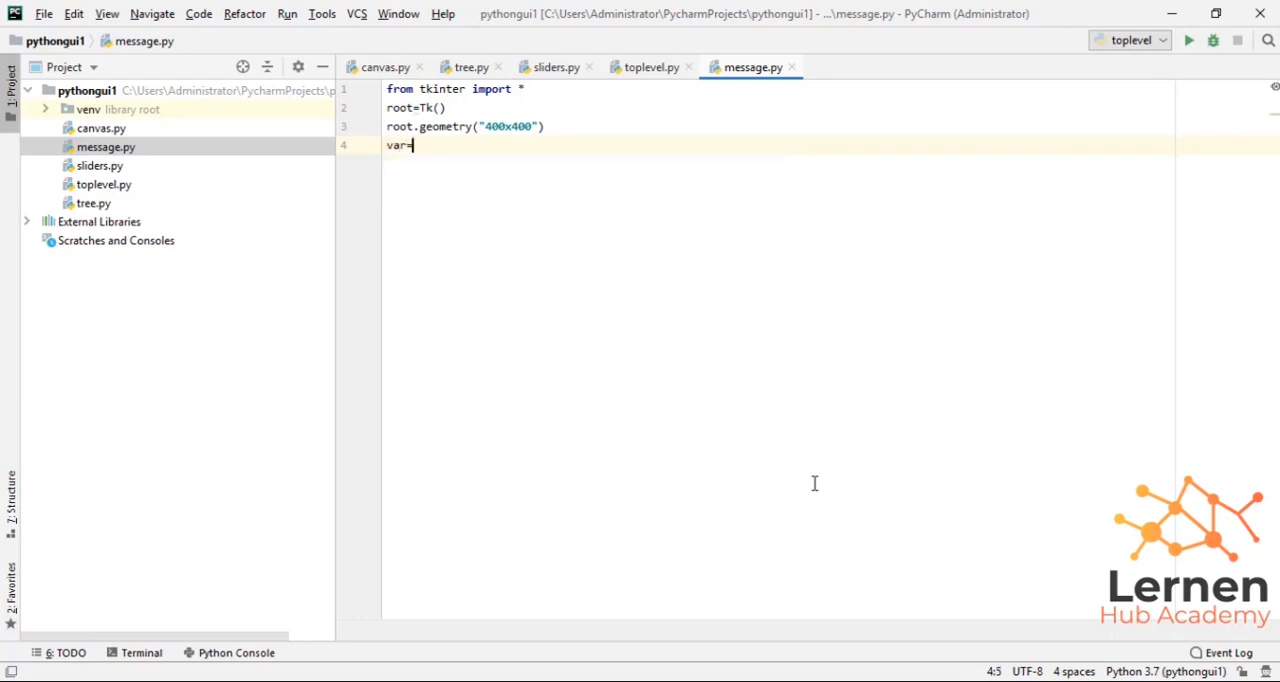
pyautogui.write('=')
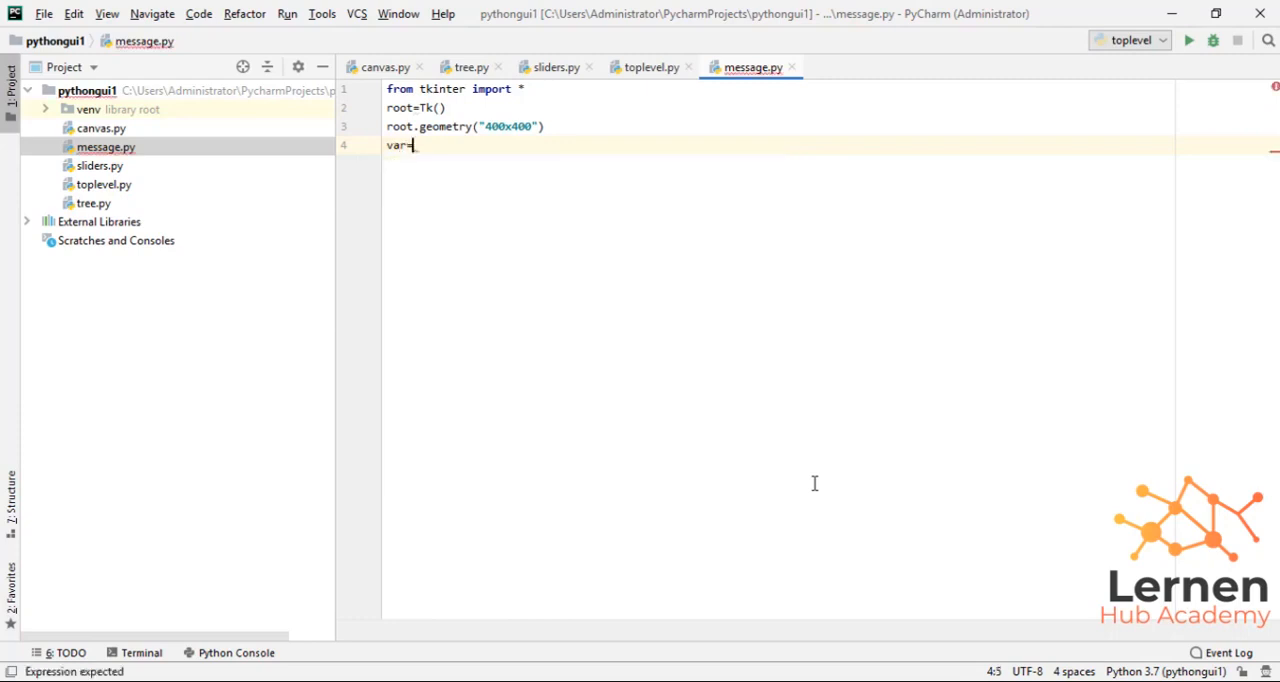
pyautogui.write('S')
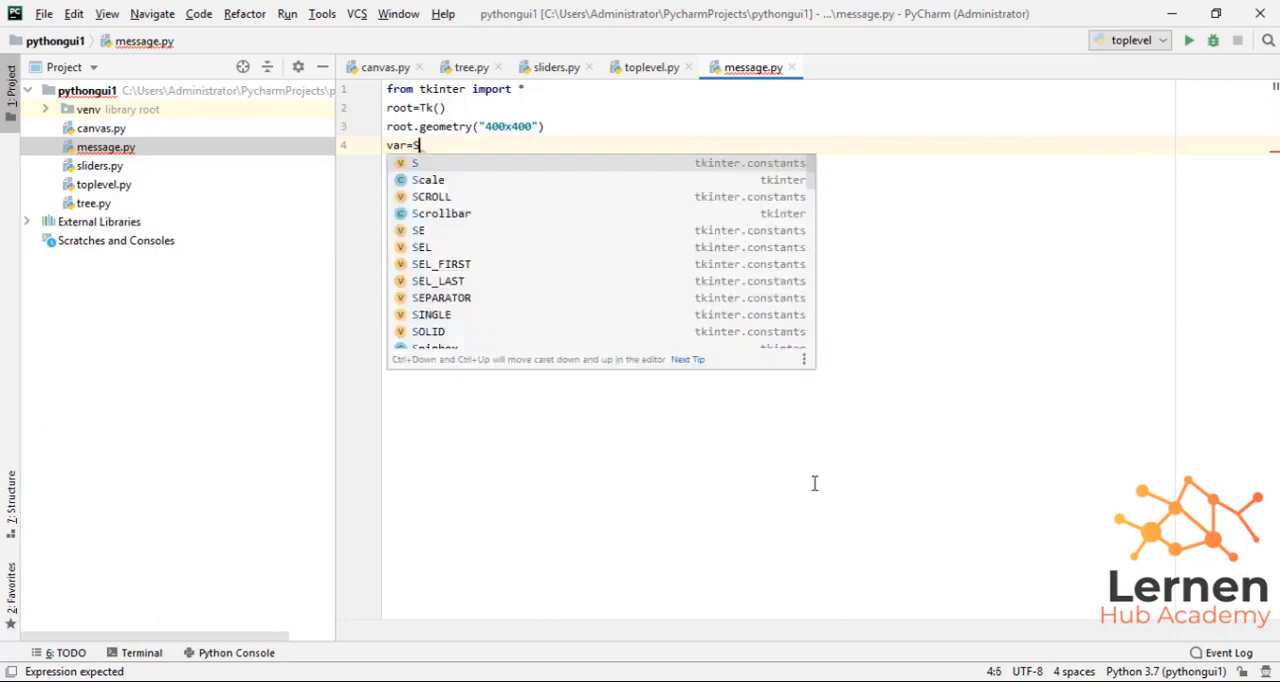
pyautogui.write('tr')
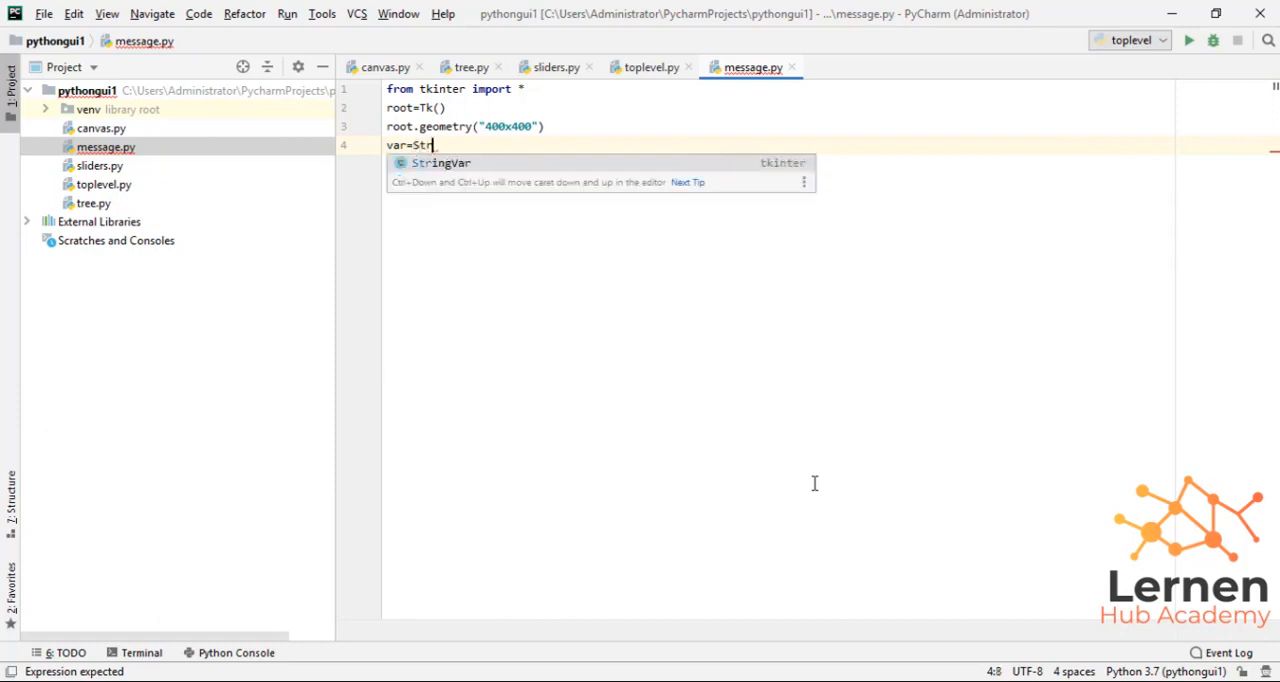
pyautogui.press('Tab')
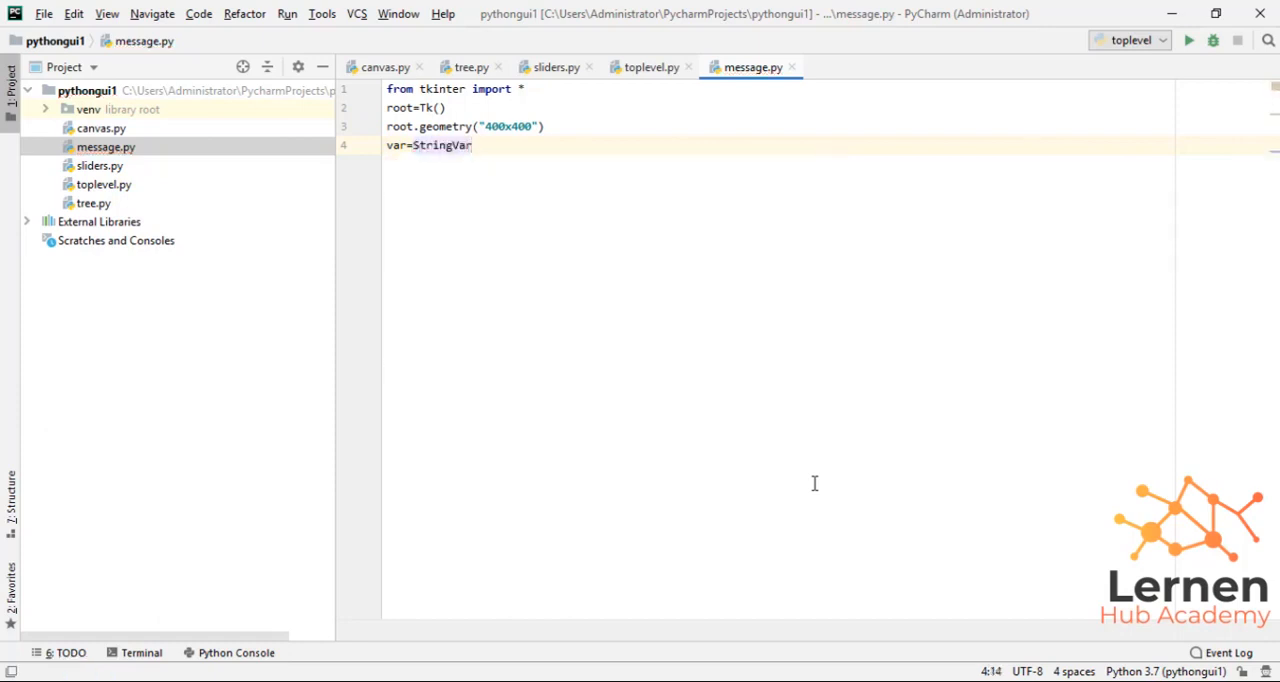
pyautogui.write('()')
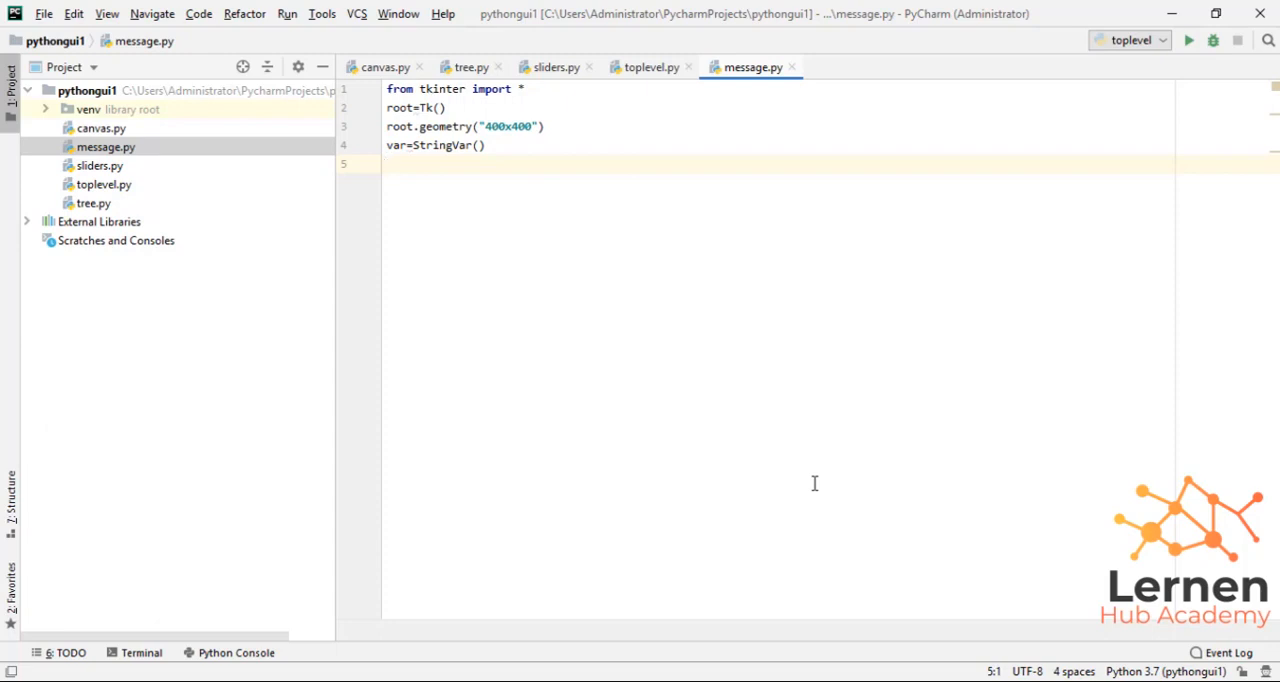
# Create msg=Message(root, text="Hello this is python Msg Box") on line 5
pyautogui.write('msg=')
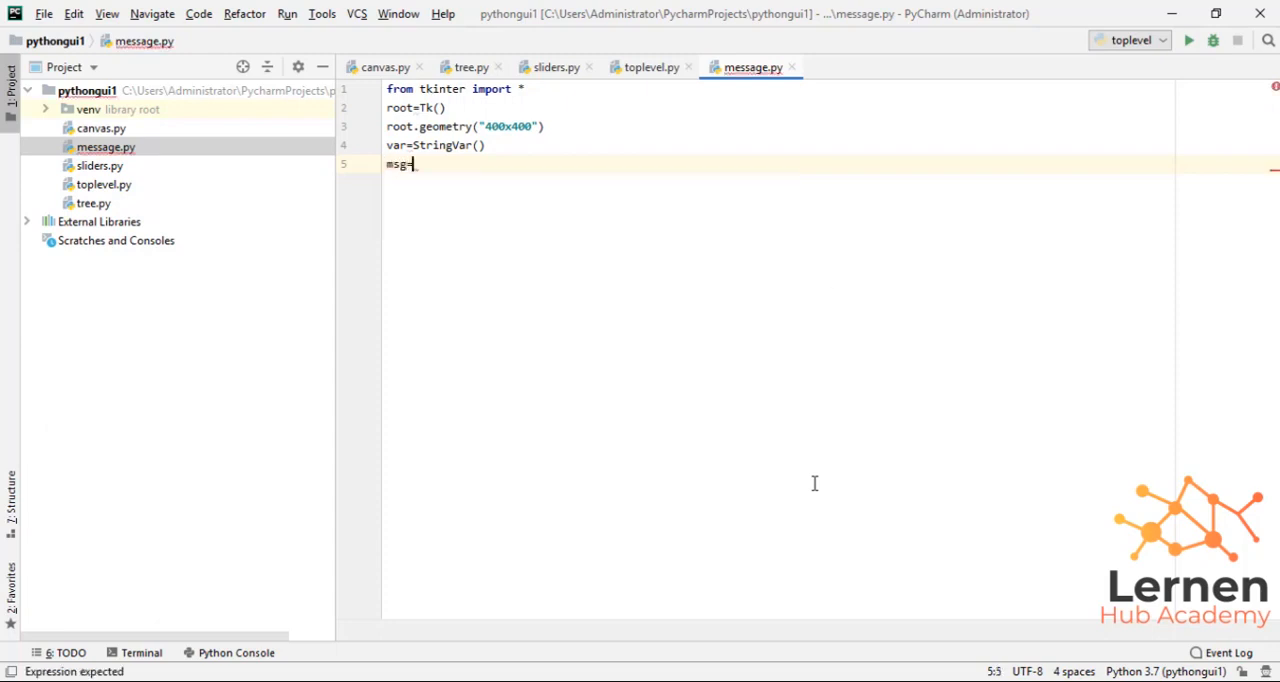
pyautogui.write('Message')
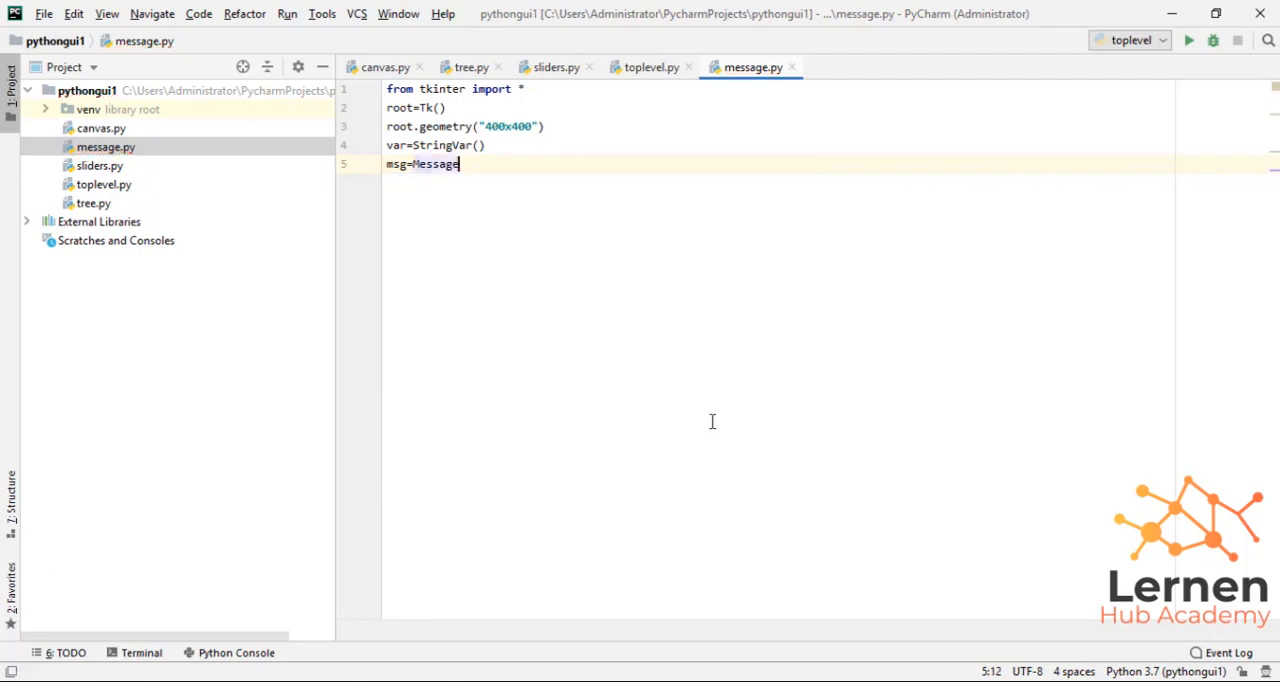
pyautogui.doubleClick(397, 164)
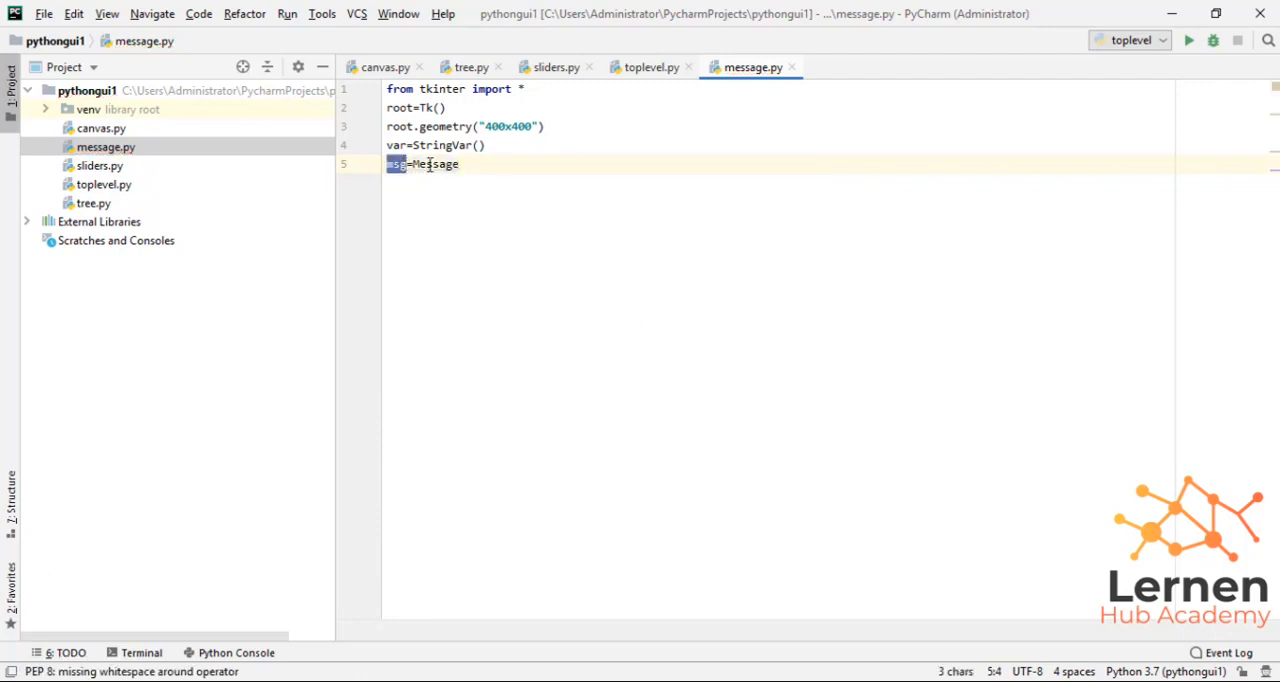
pyautogui.click(460, 164)
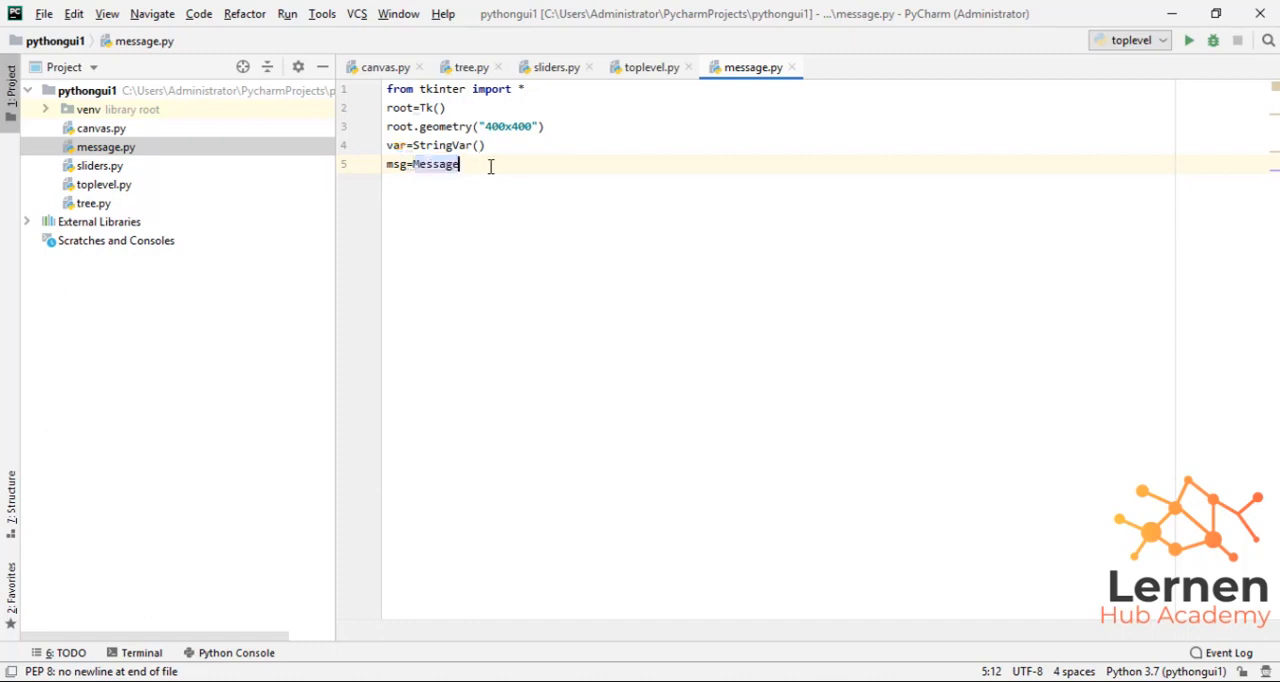
pyautogui.write('(root)')
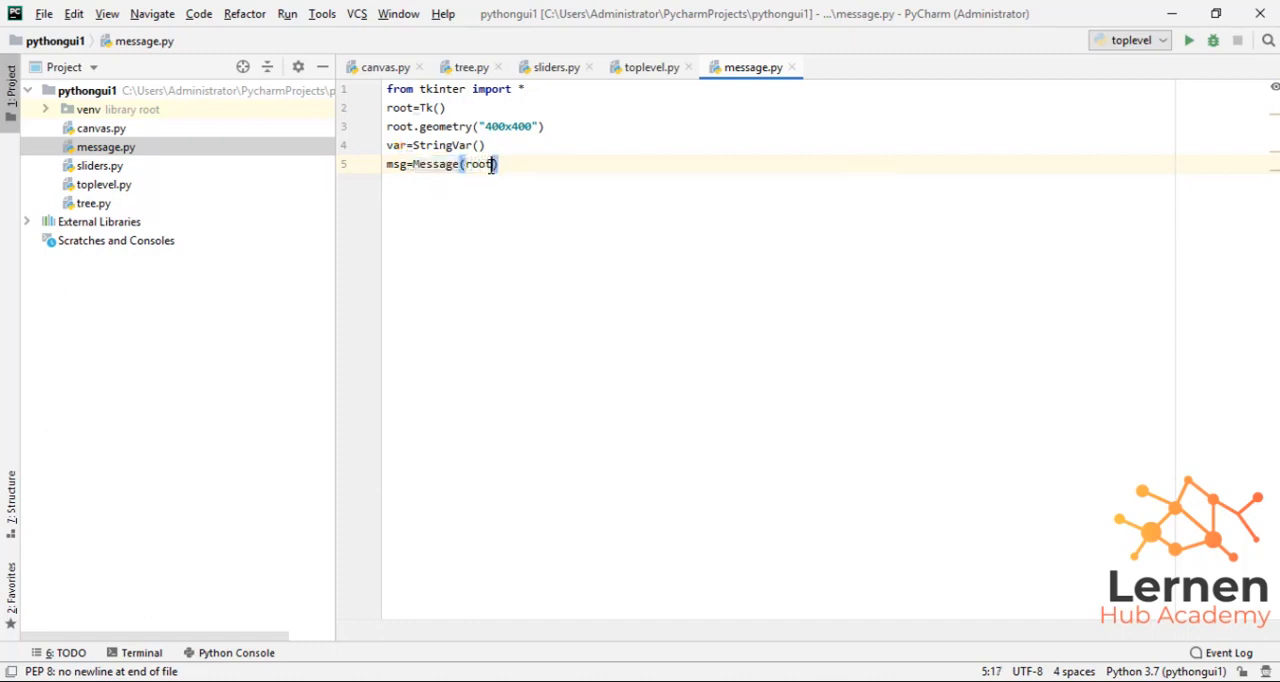
pyautogui.write(',')
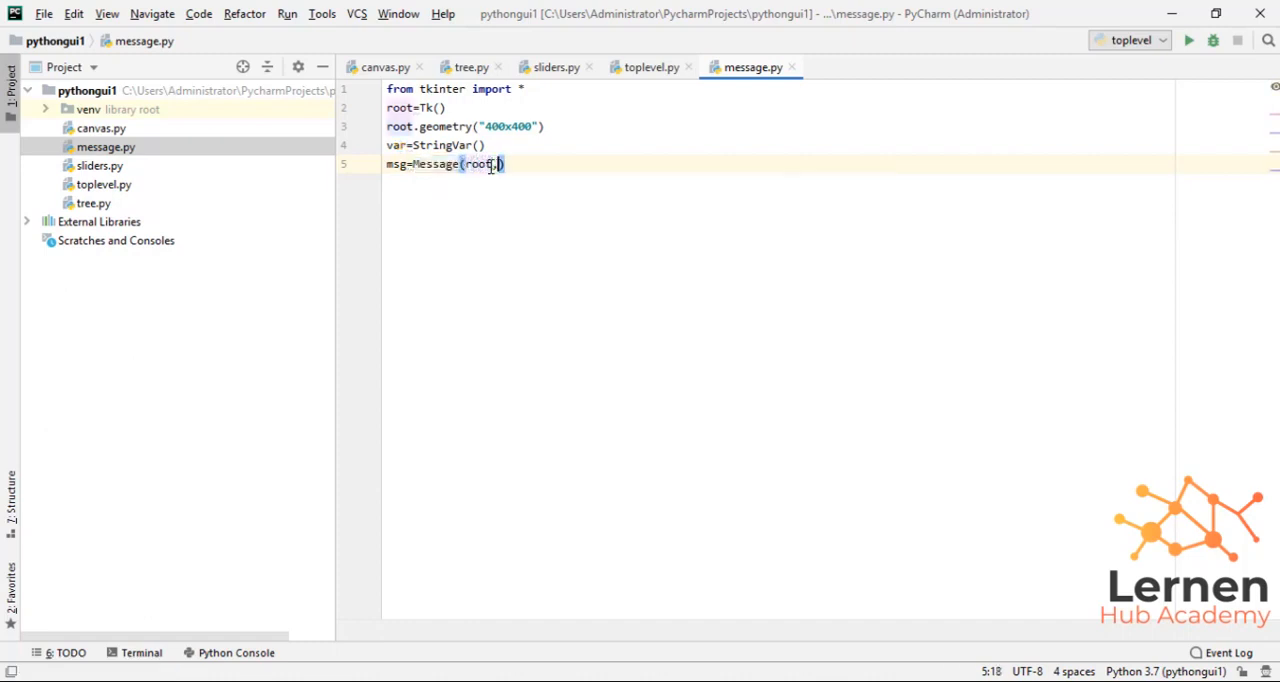
pyautogui.write('text="Hello this is pytho')
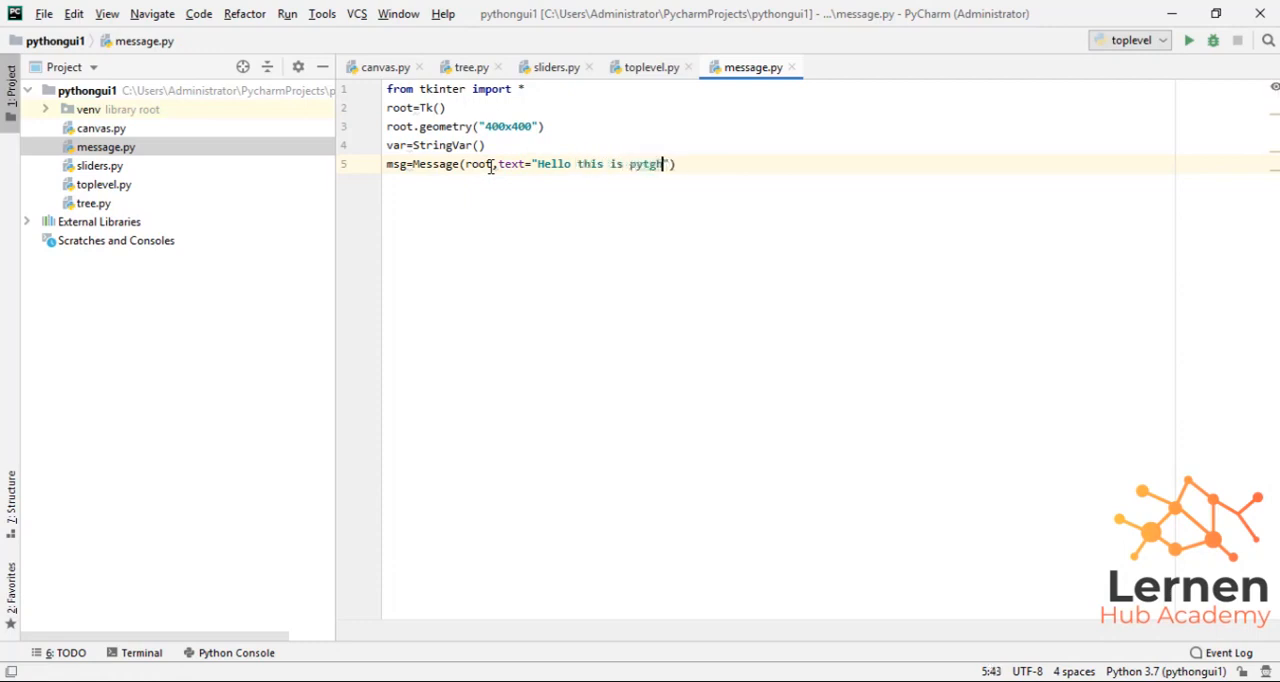
pyautogui.write('python Msg Box')
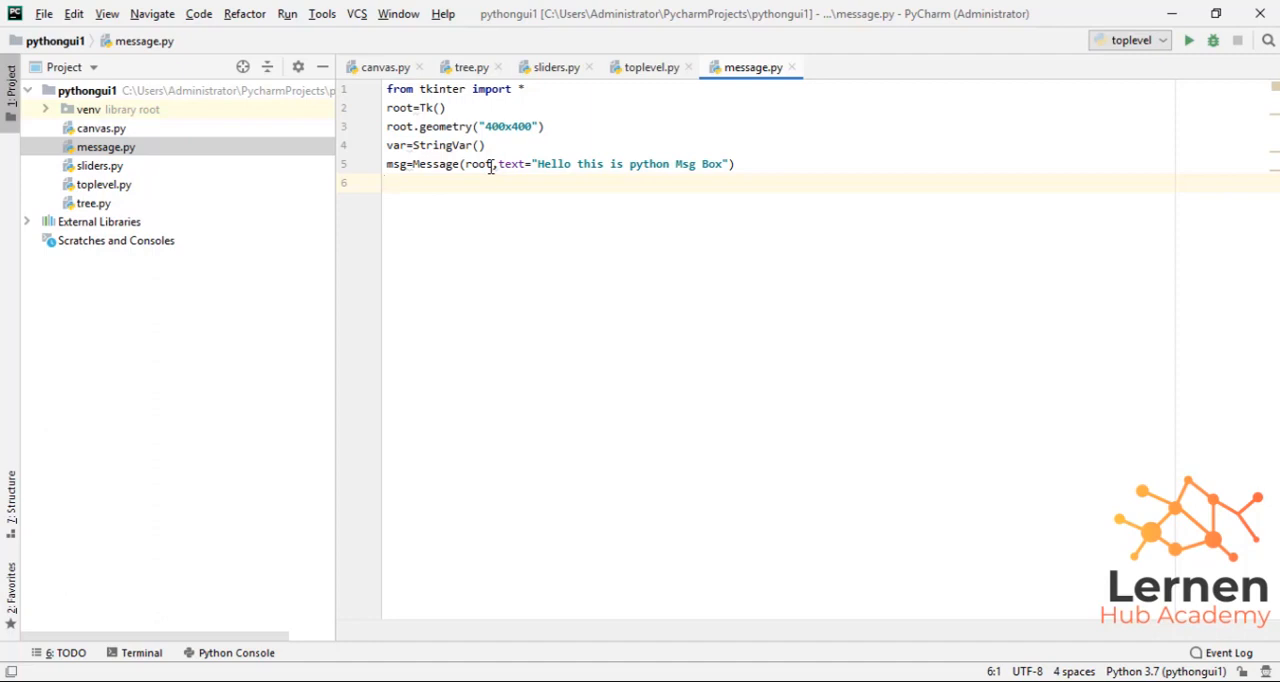
# Add msg.pack() and root.mainloop() to finish the script
pyautogui.write('msg.pack(0')
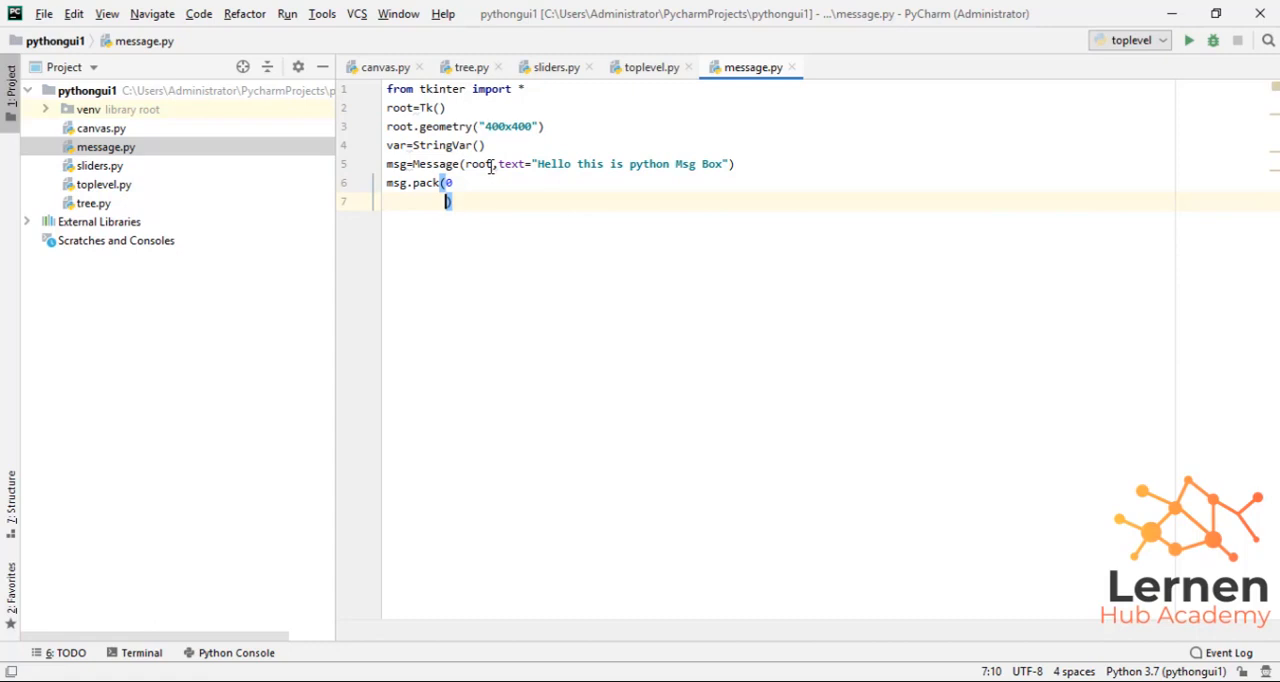
pyautogui.press('Backspace')
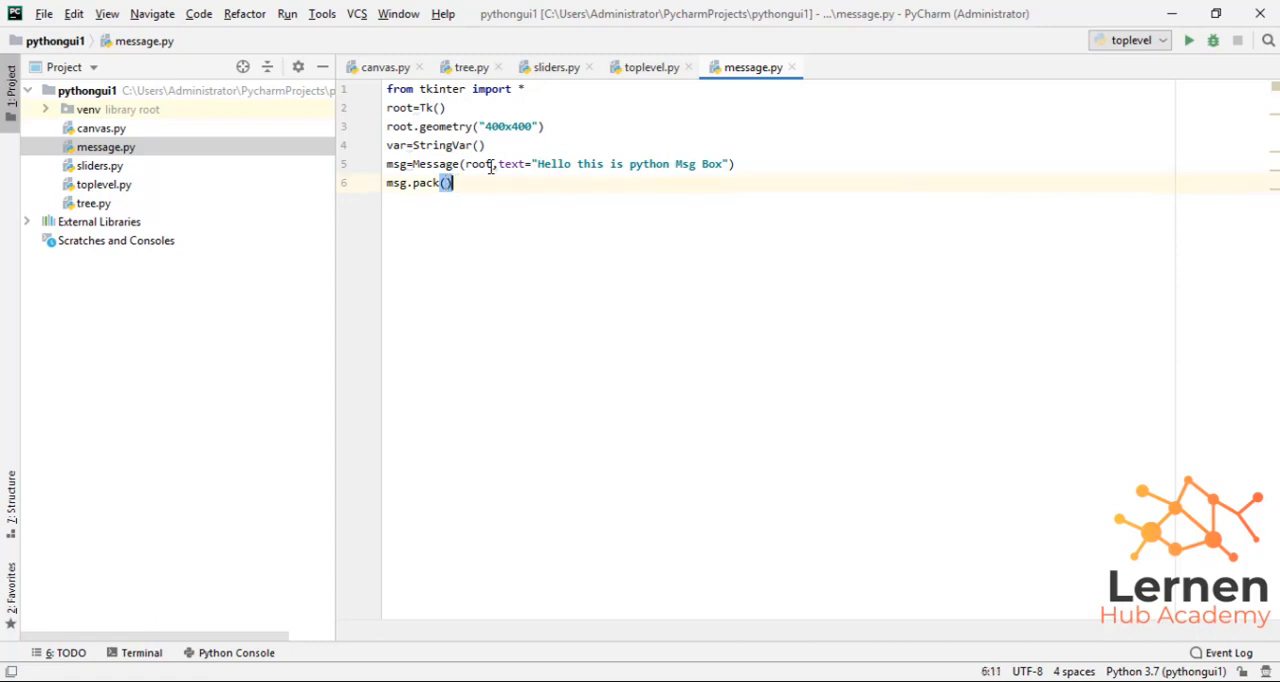
pyautogui.write('roo')
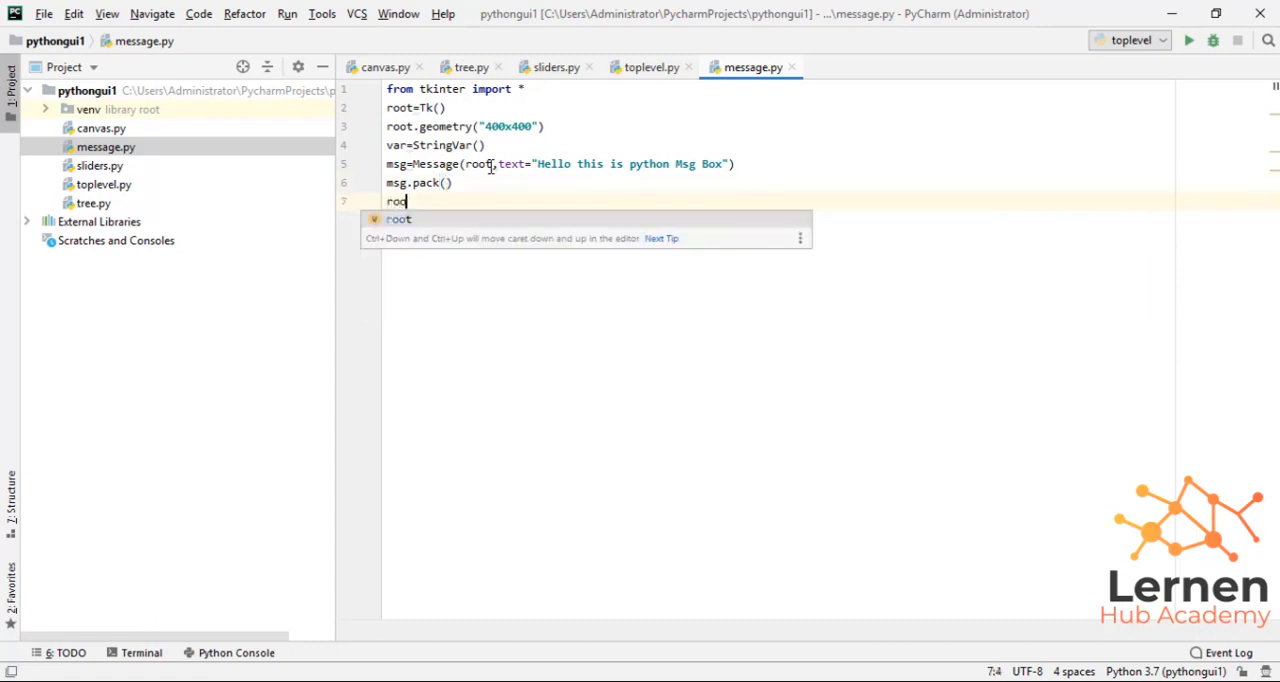
pyautogui.write('.m')
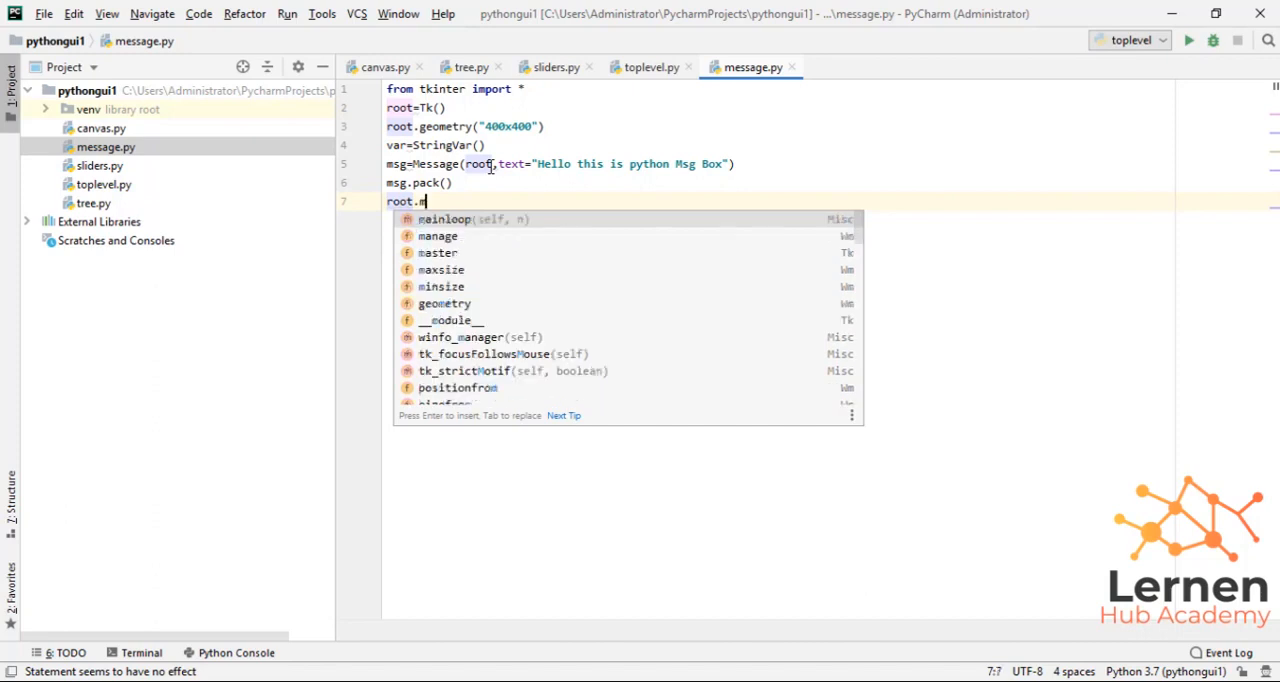
pyautogui.press('Enter')
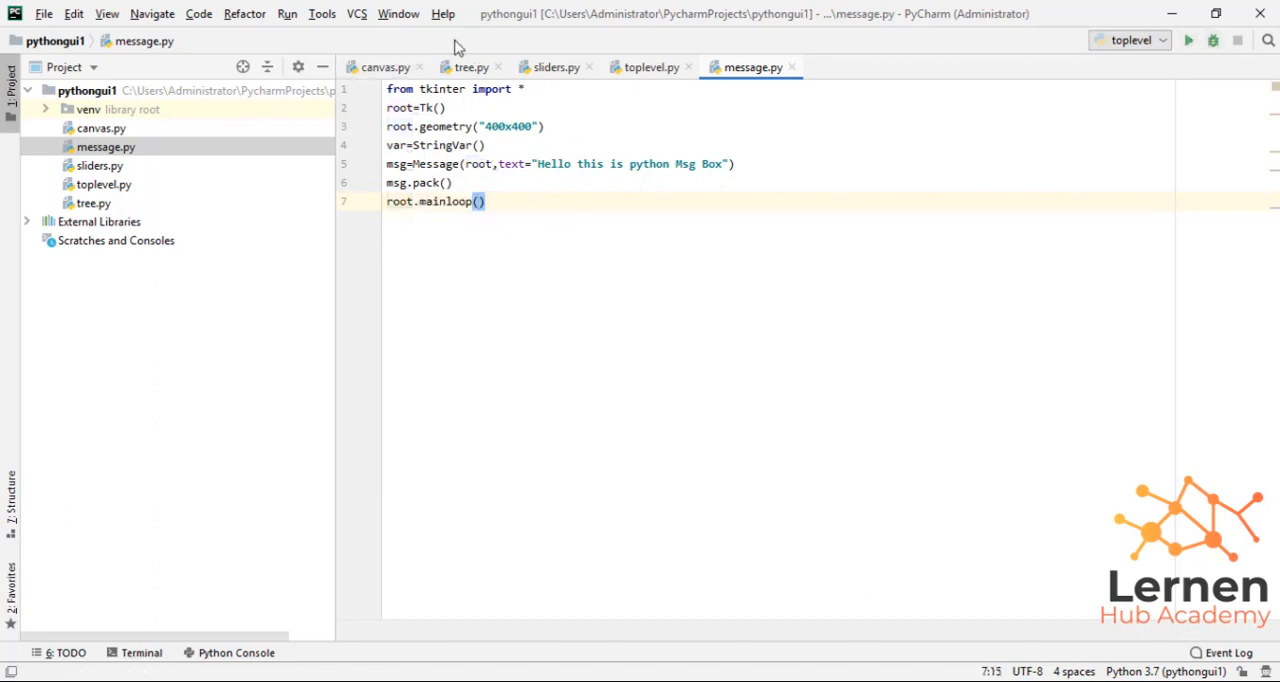
# Run the message configuration to show the 'Hello this is python Msg Box' window
pyautogui.click(1130, 40)
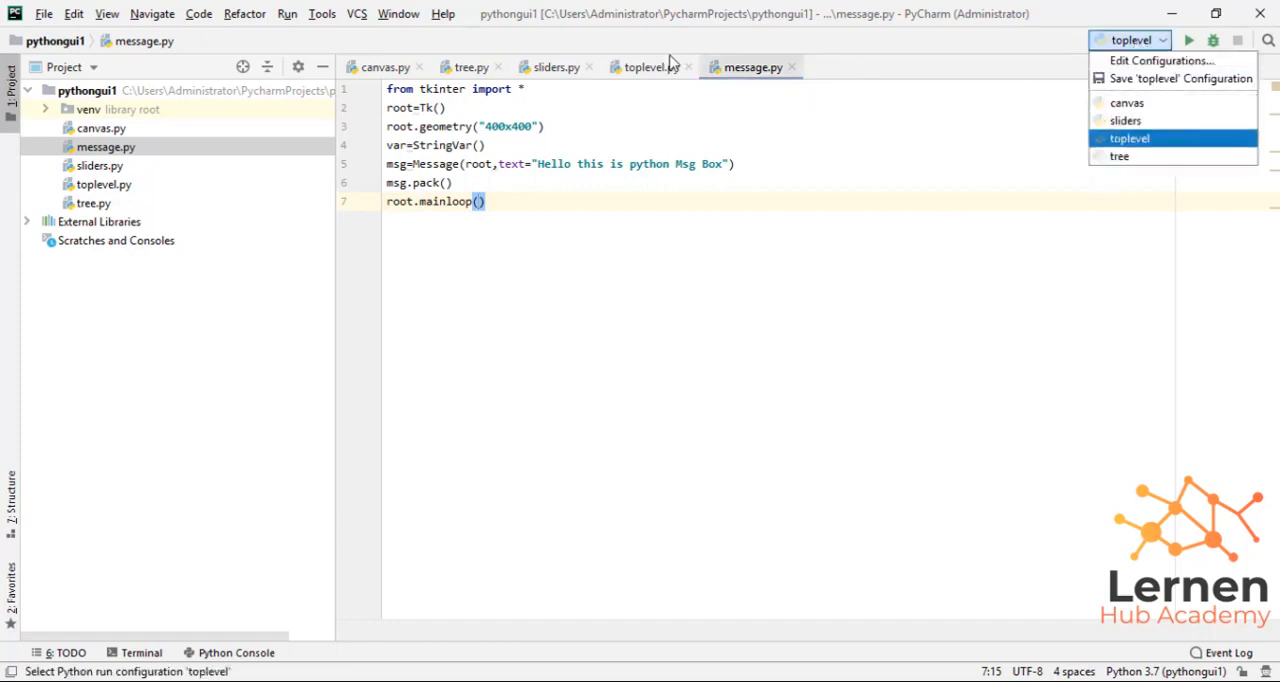
pyautogui.click(287, 13)
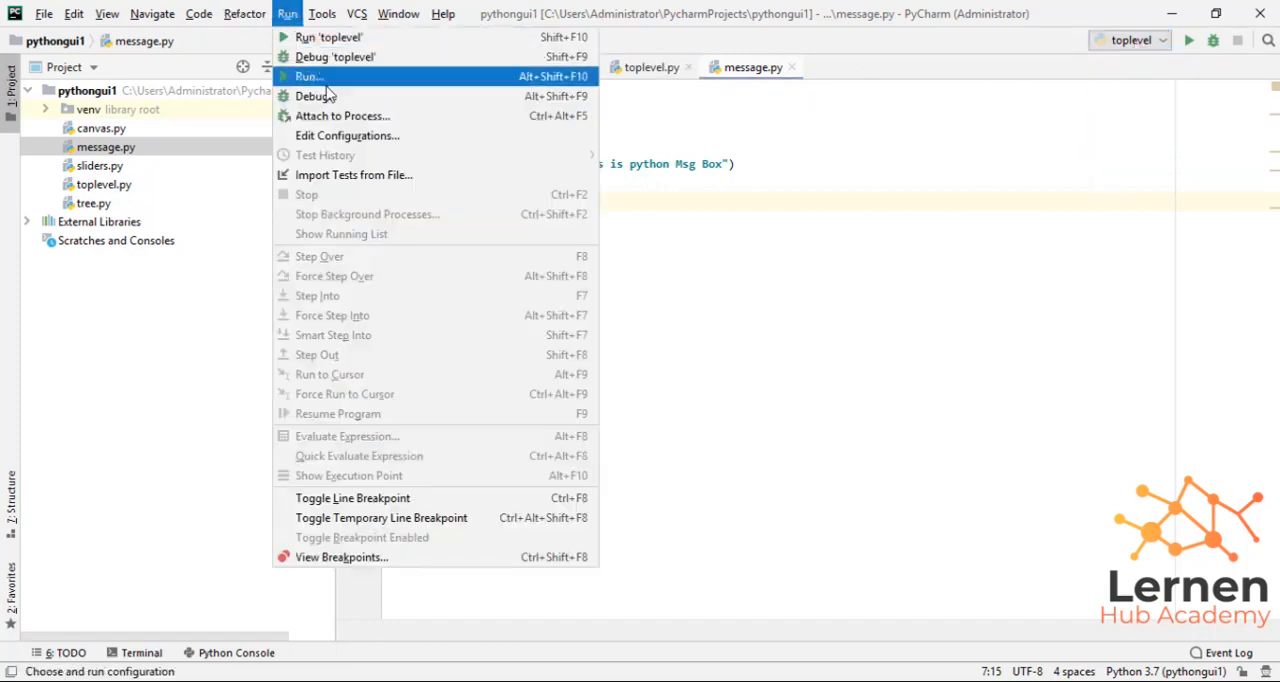
pyautogui.click(941, 442)
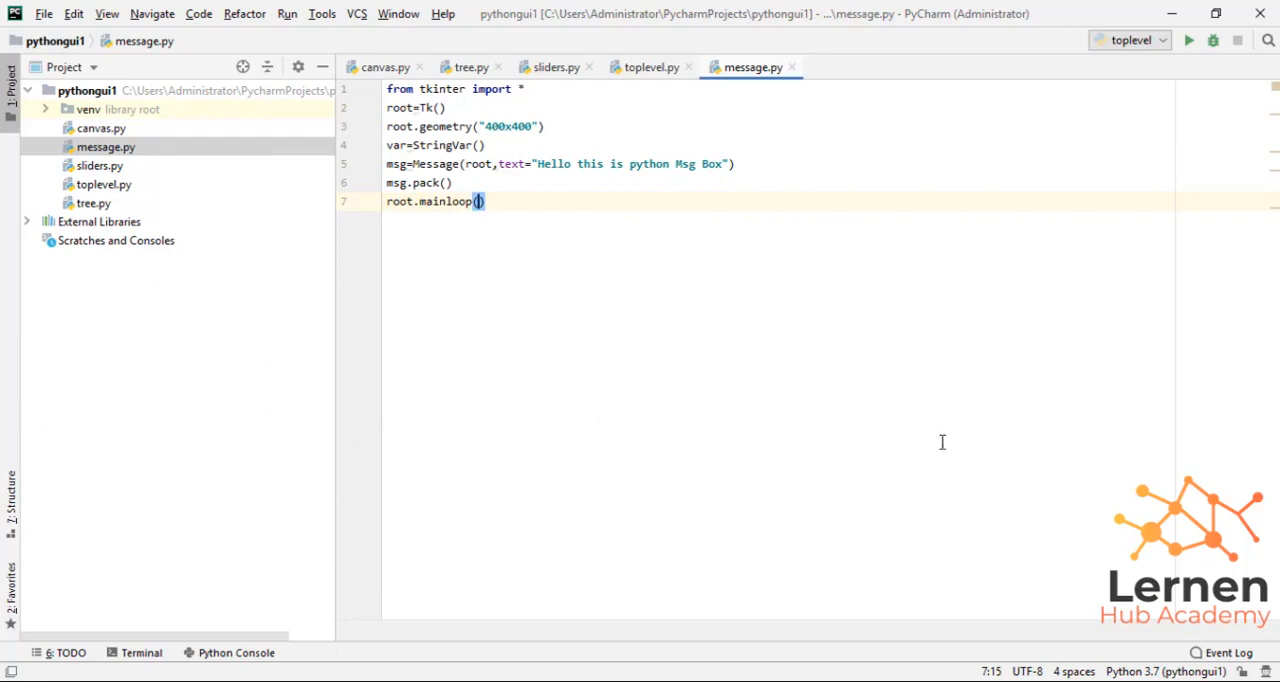
pyautogui.click(1188, 41)
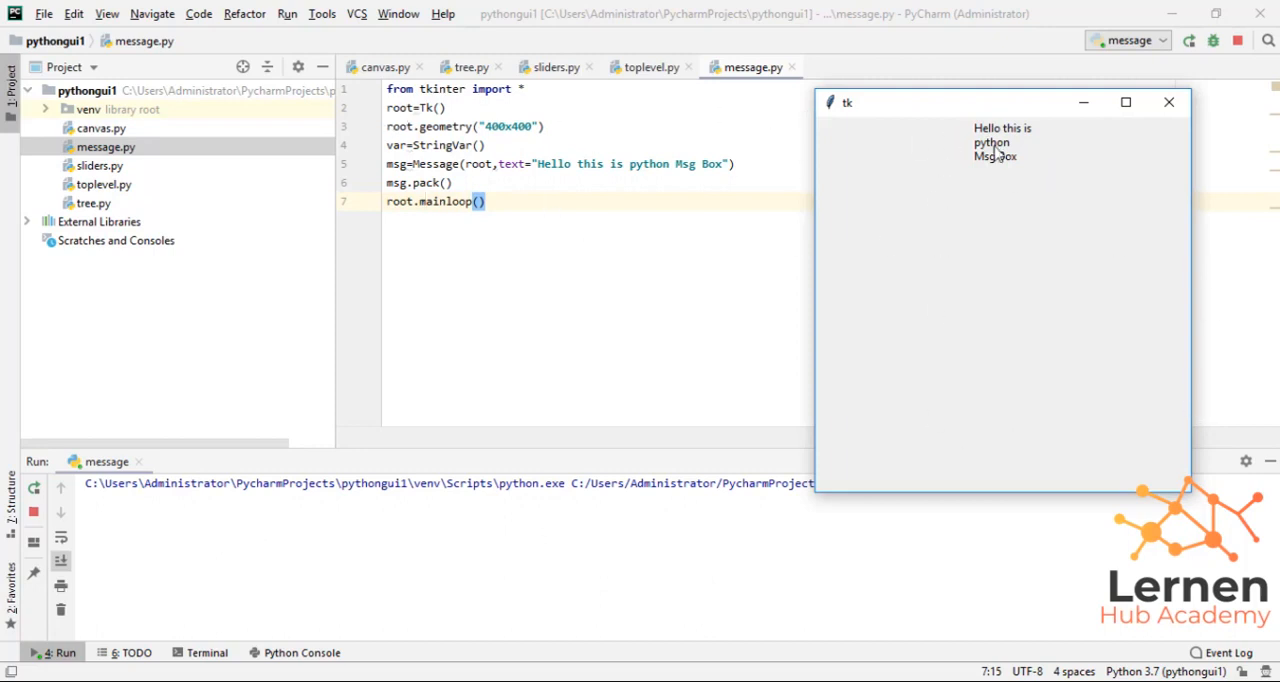
pyautogui.moveTo(1184, 147)
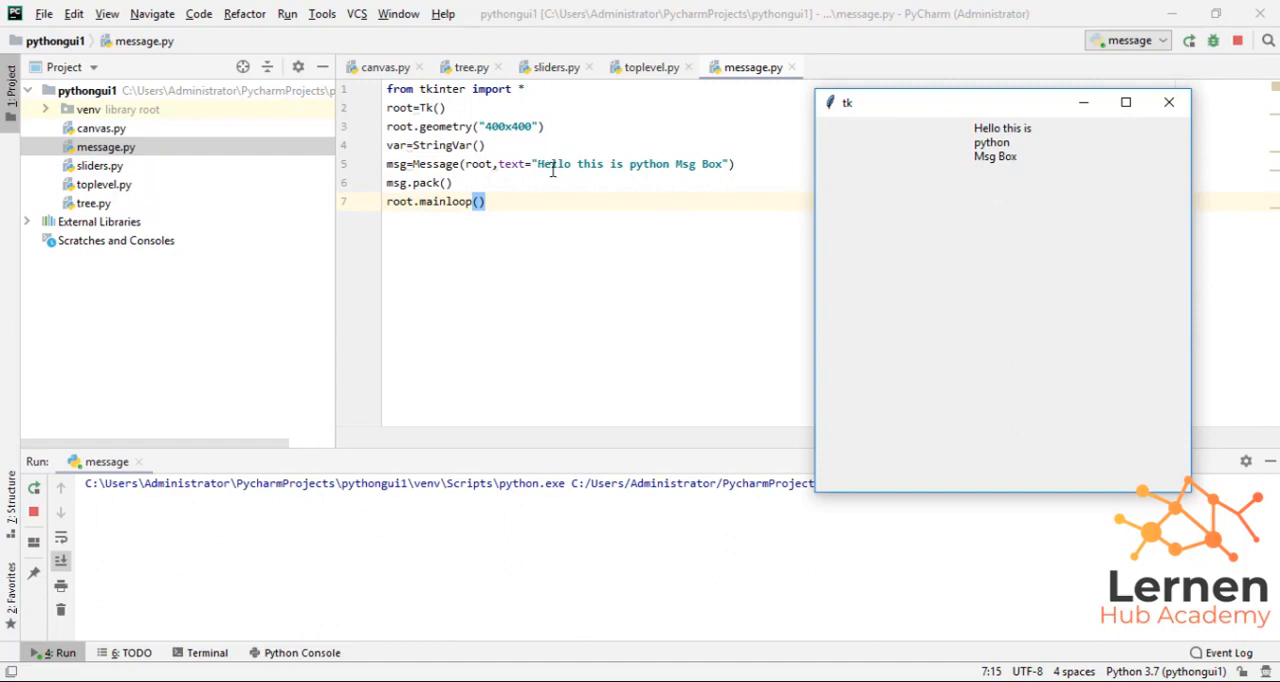
pyautogui.moveTo(1004, 167)
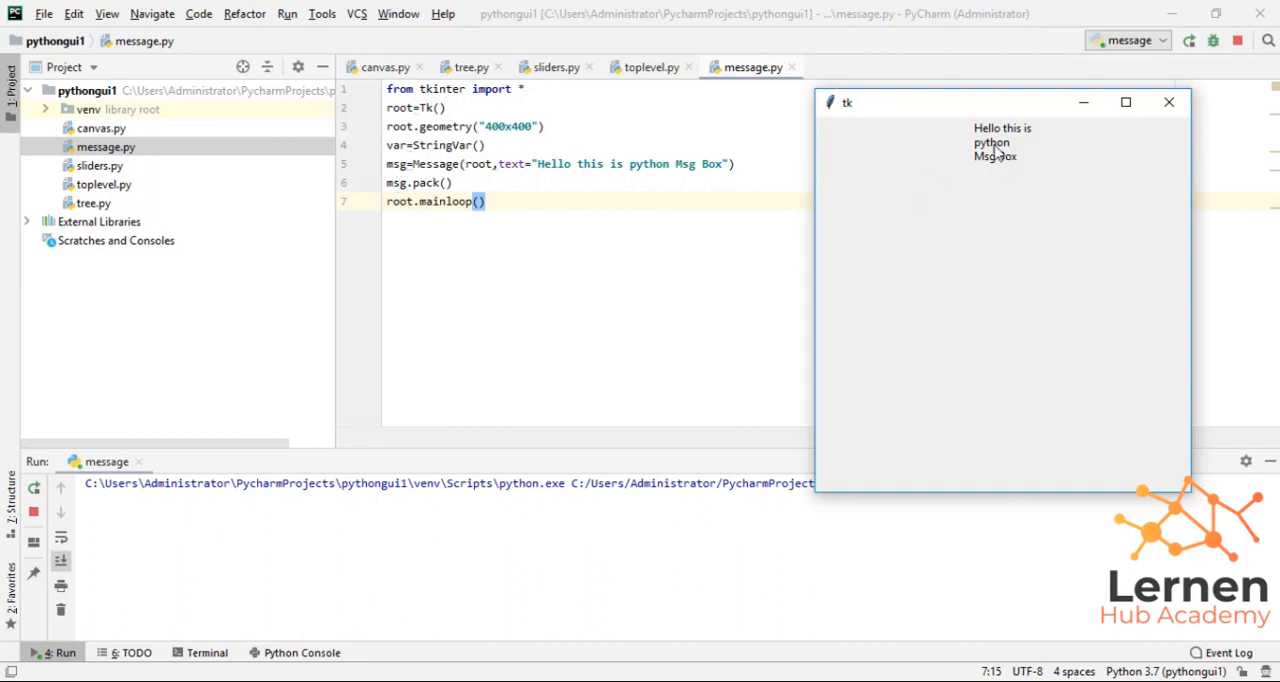
pyautogui.moveTo(935, 180)
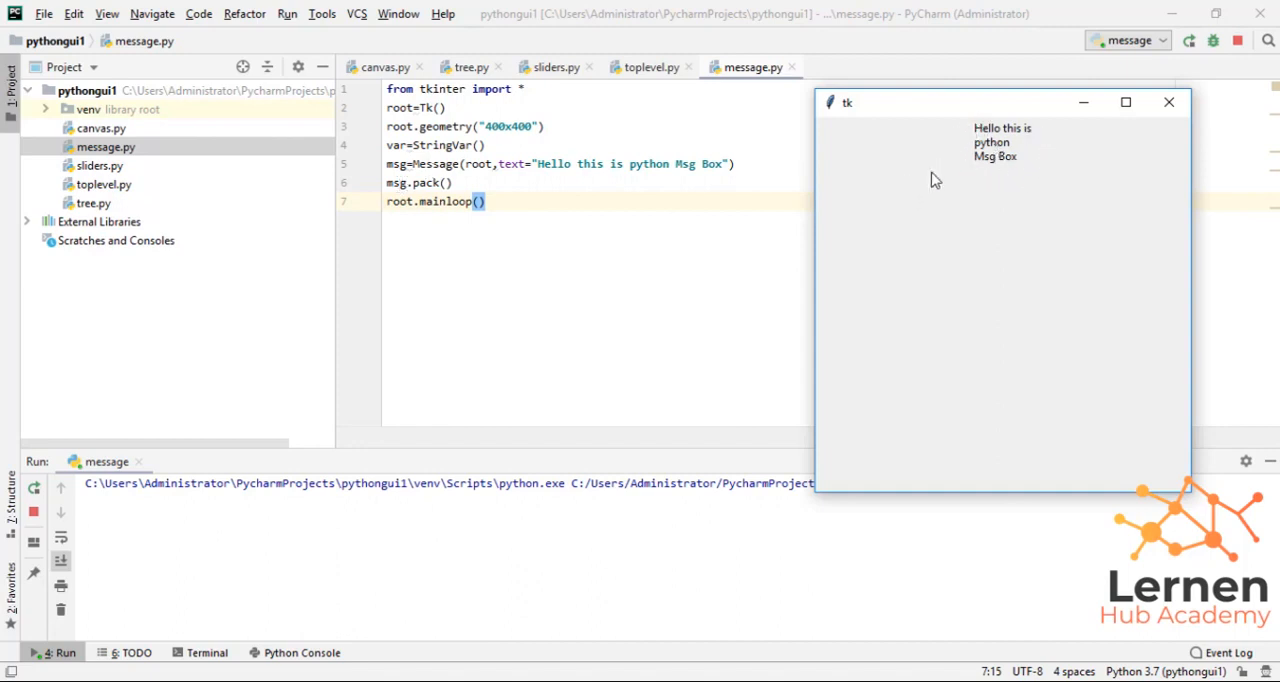
pyautogui.moveTo(850, 173)
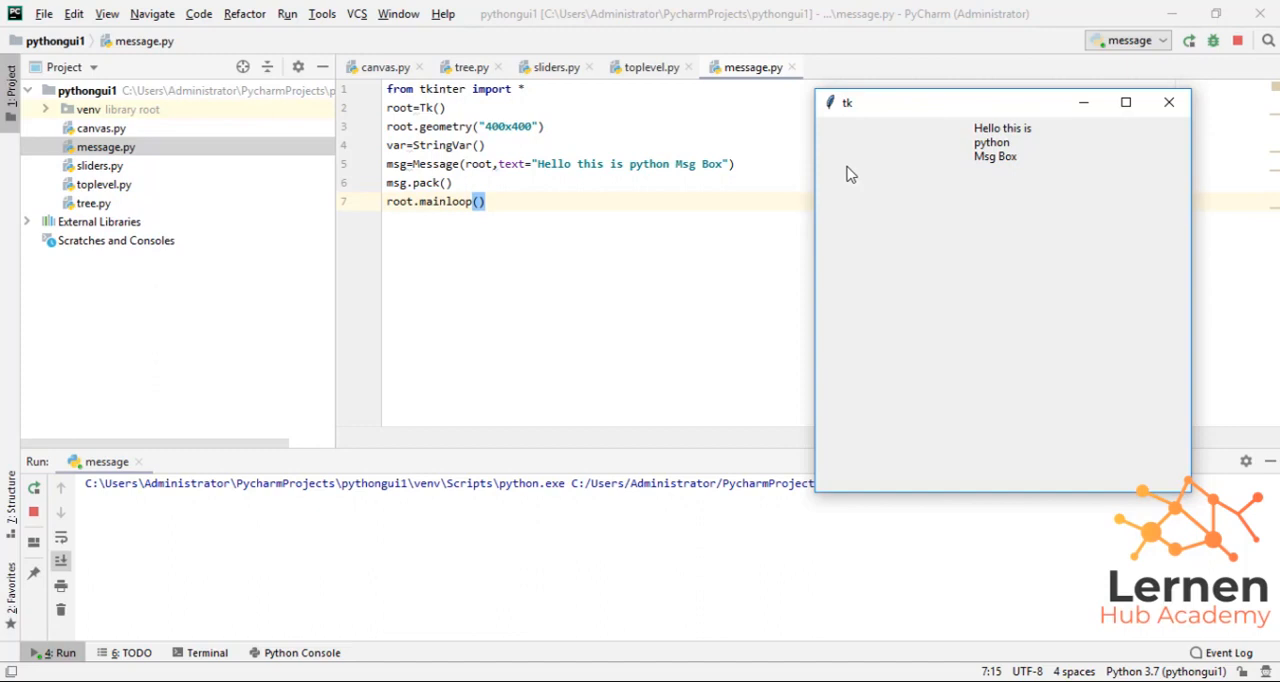
pyautogui.moveTo(875, 283)
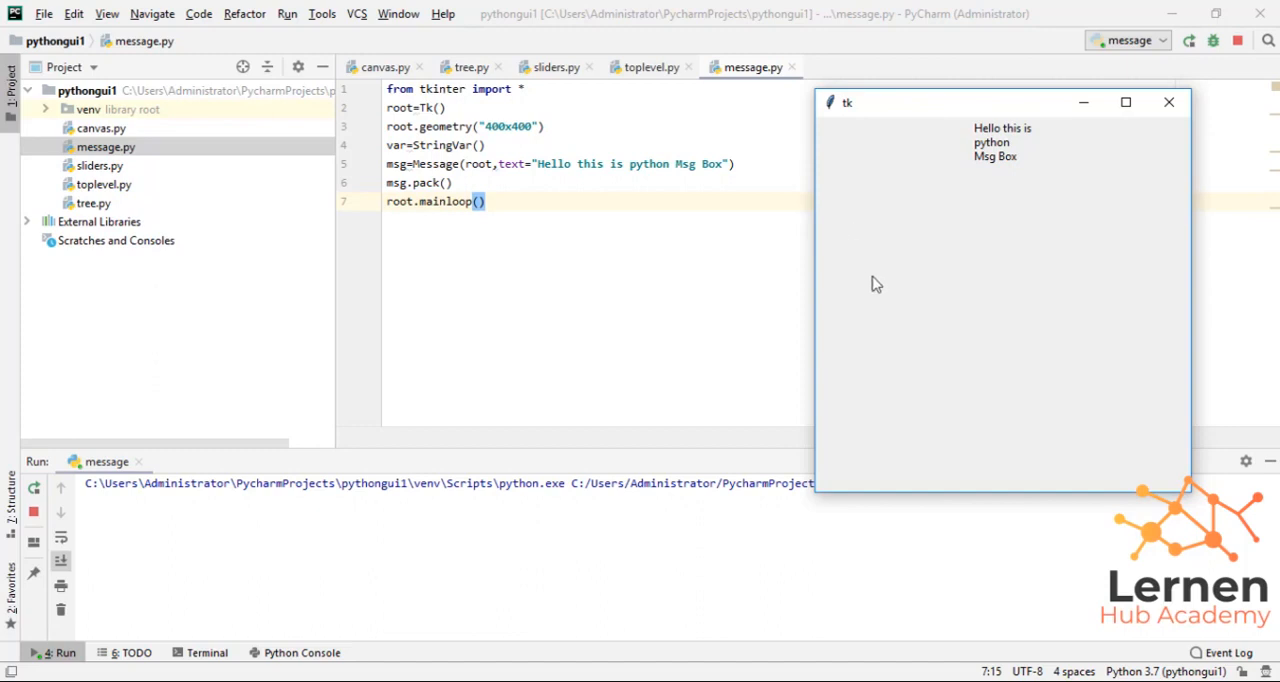
pyautogui.moveTo(603, 323)
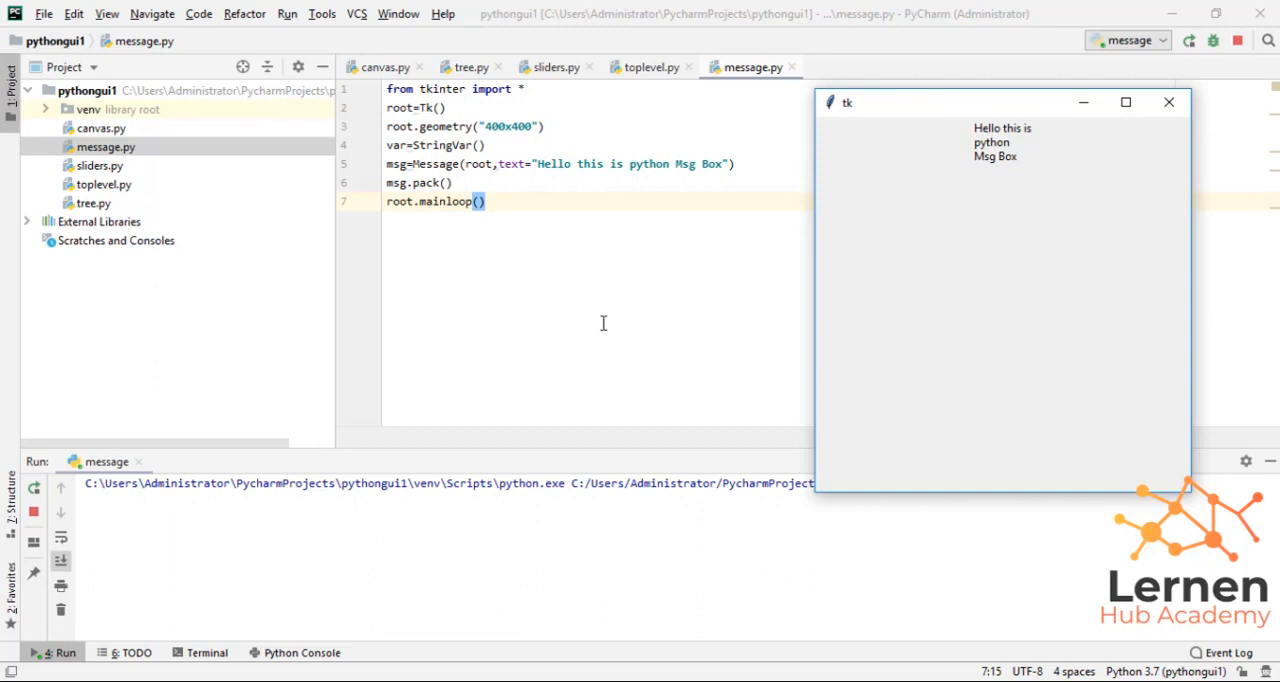